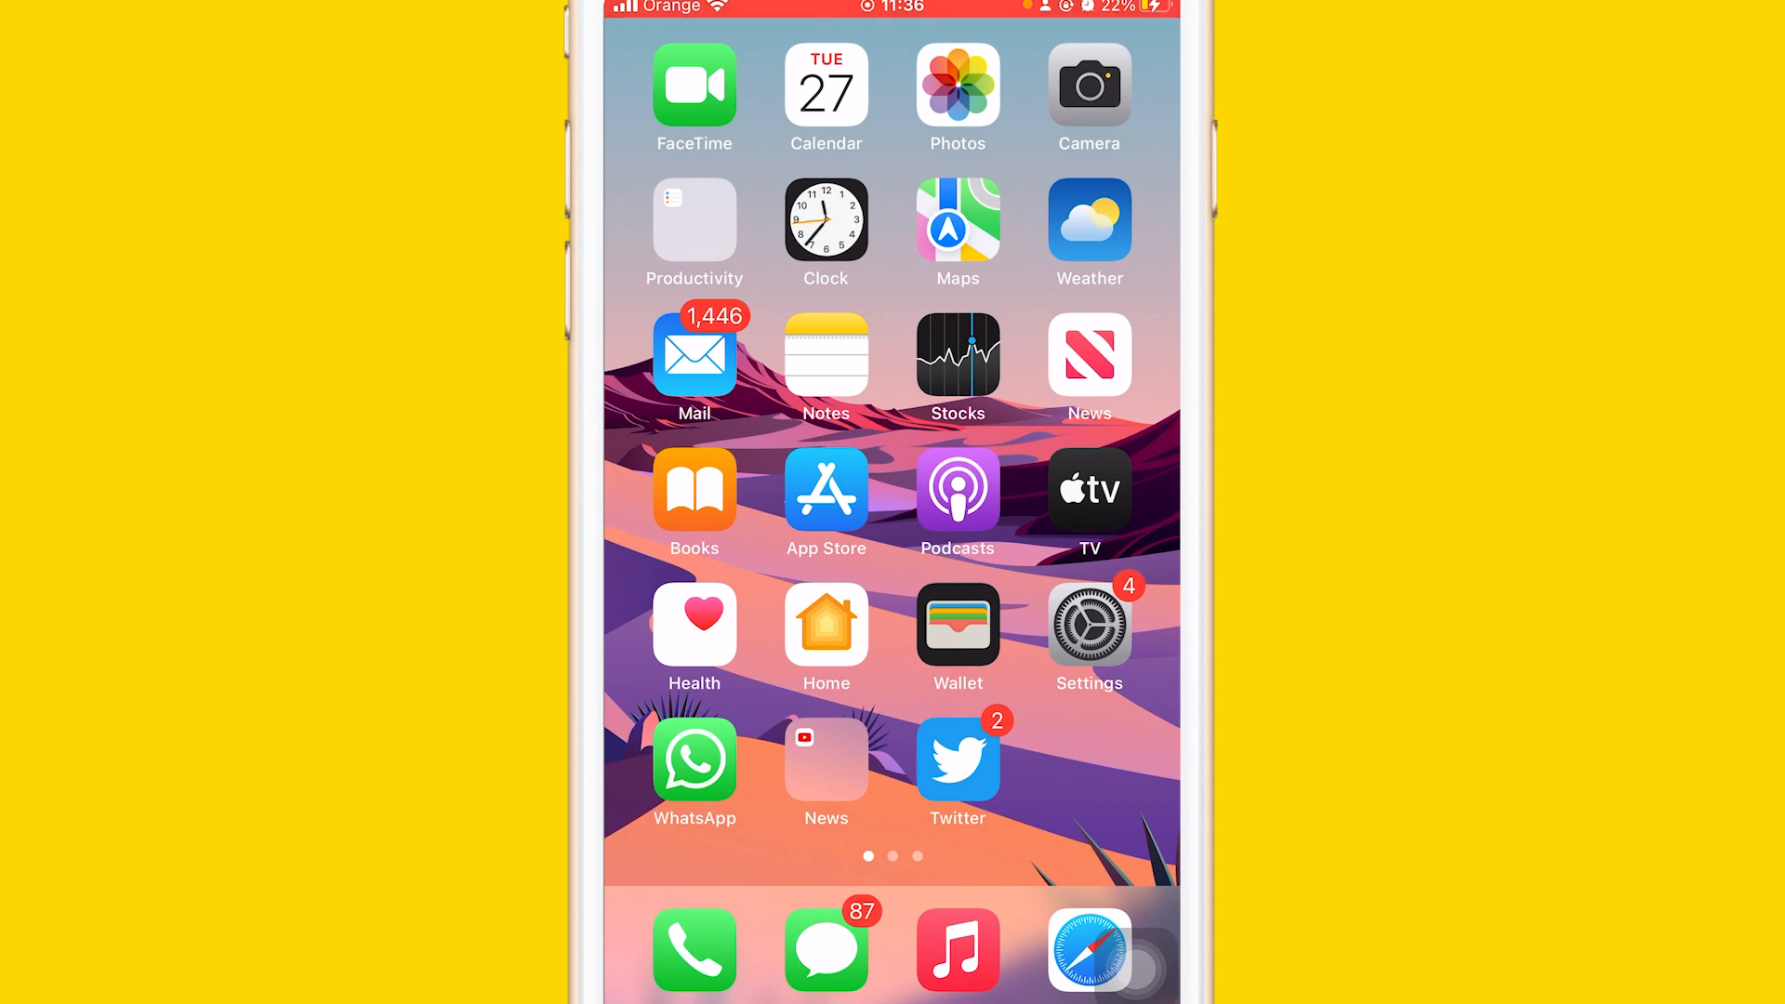
# Review Safari's settings, finding Clear History and Website Data greyed out, then return to Settings
pyautogui.click(1090, 619)
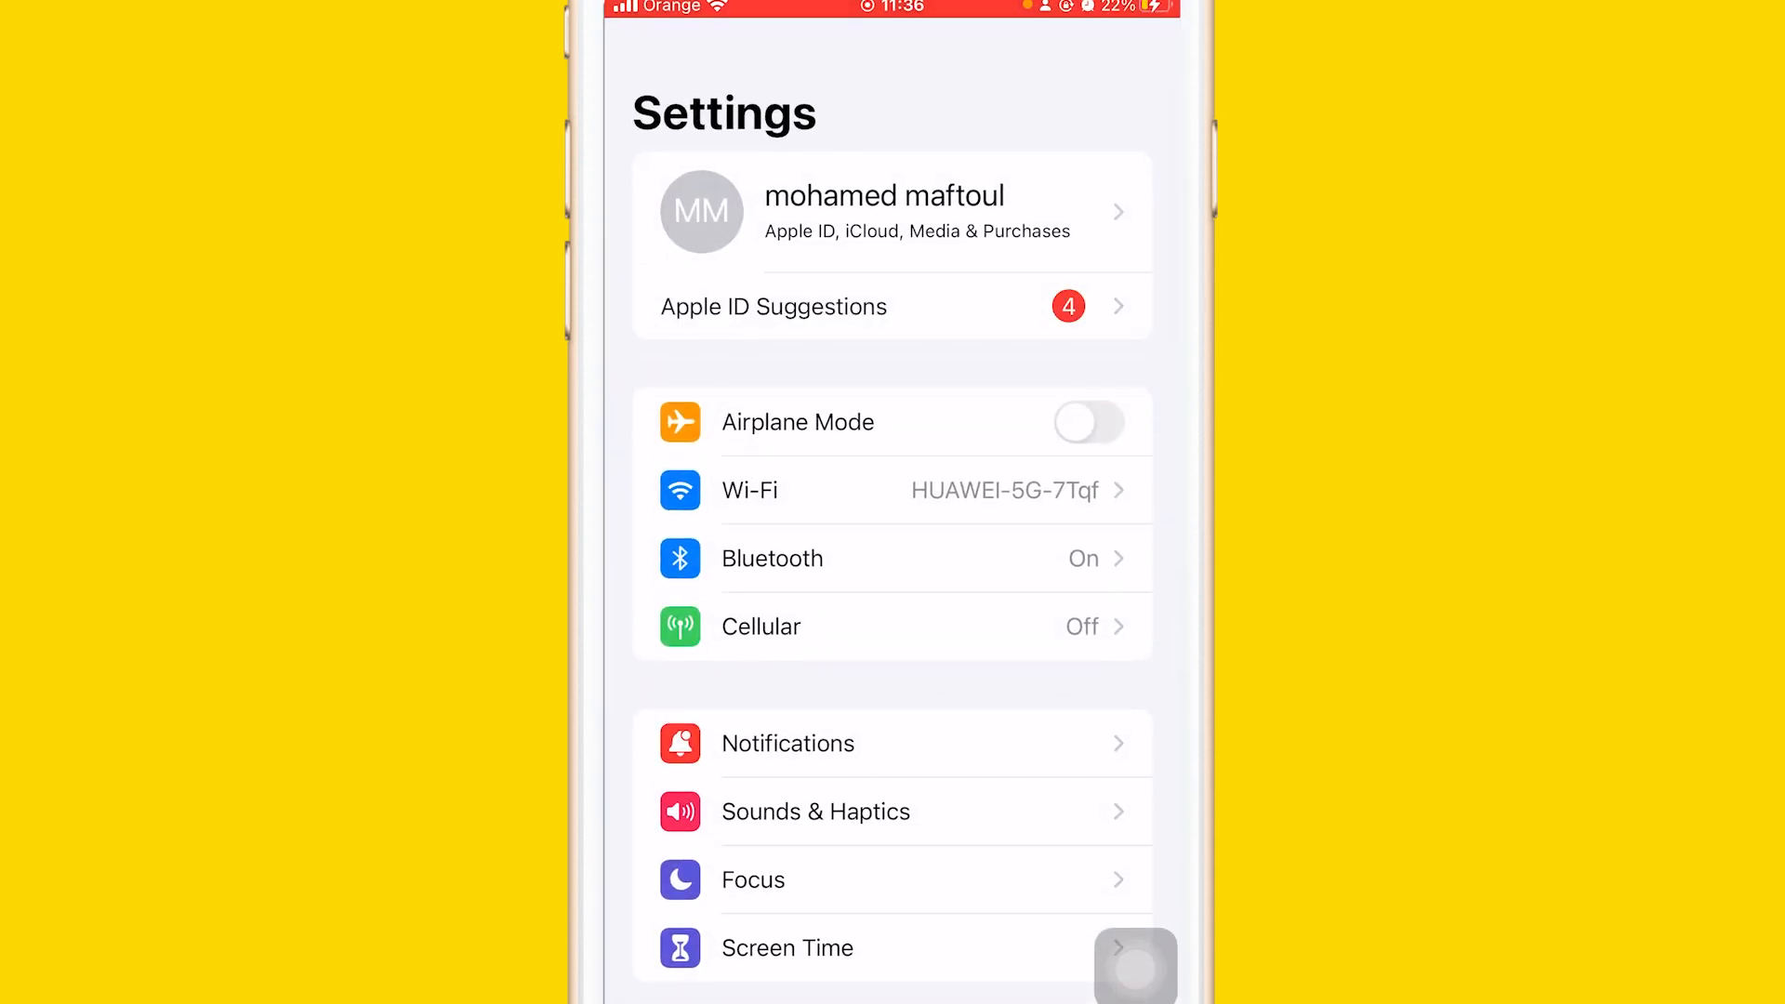
pyautogui.scroll(-3)
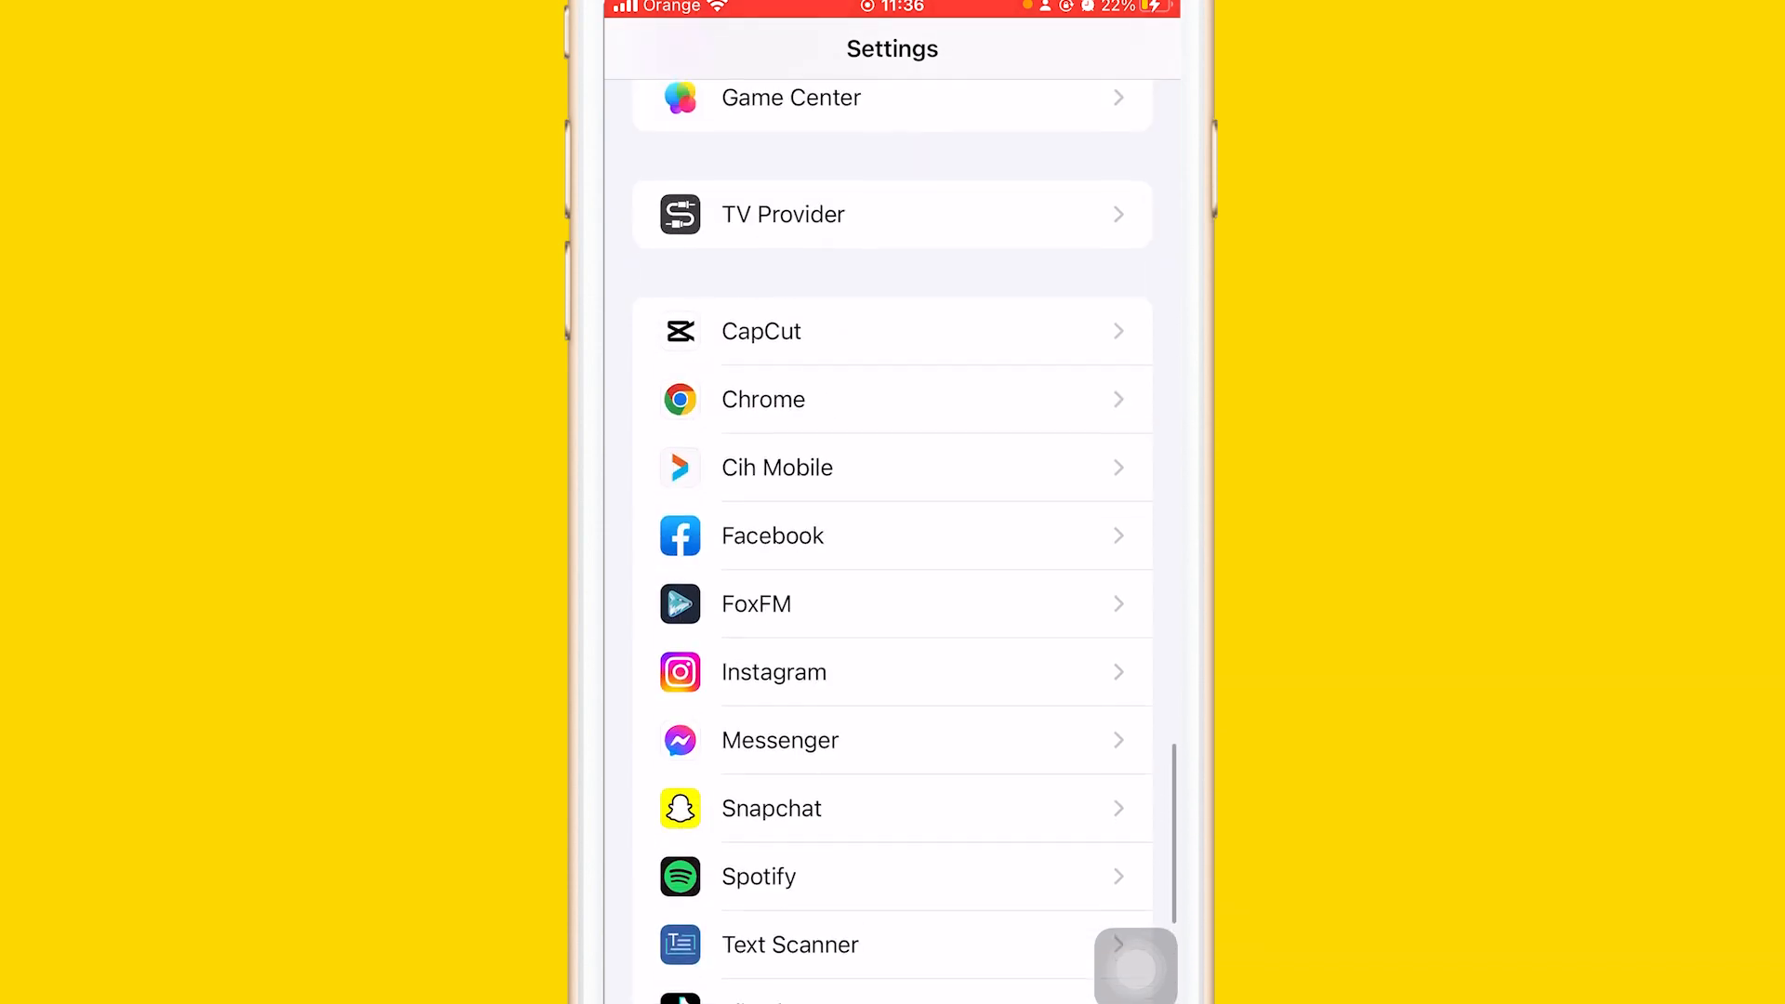
pyautogui.scroll(-3)
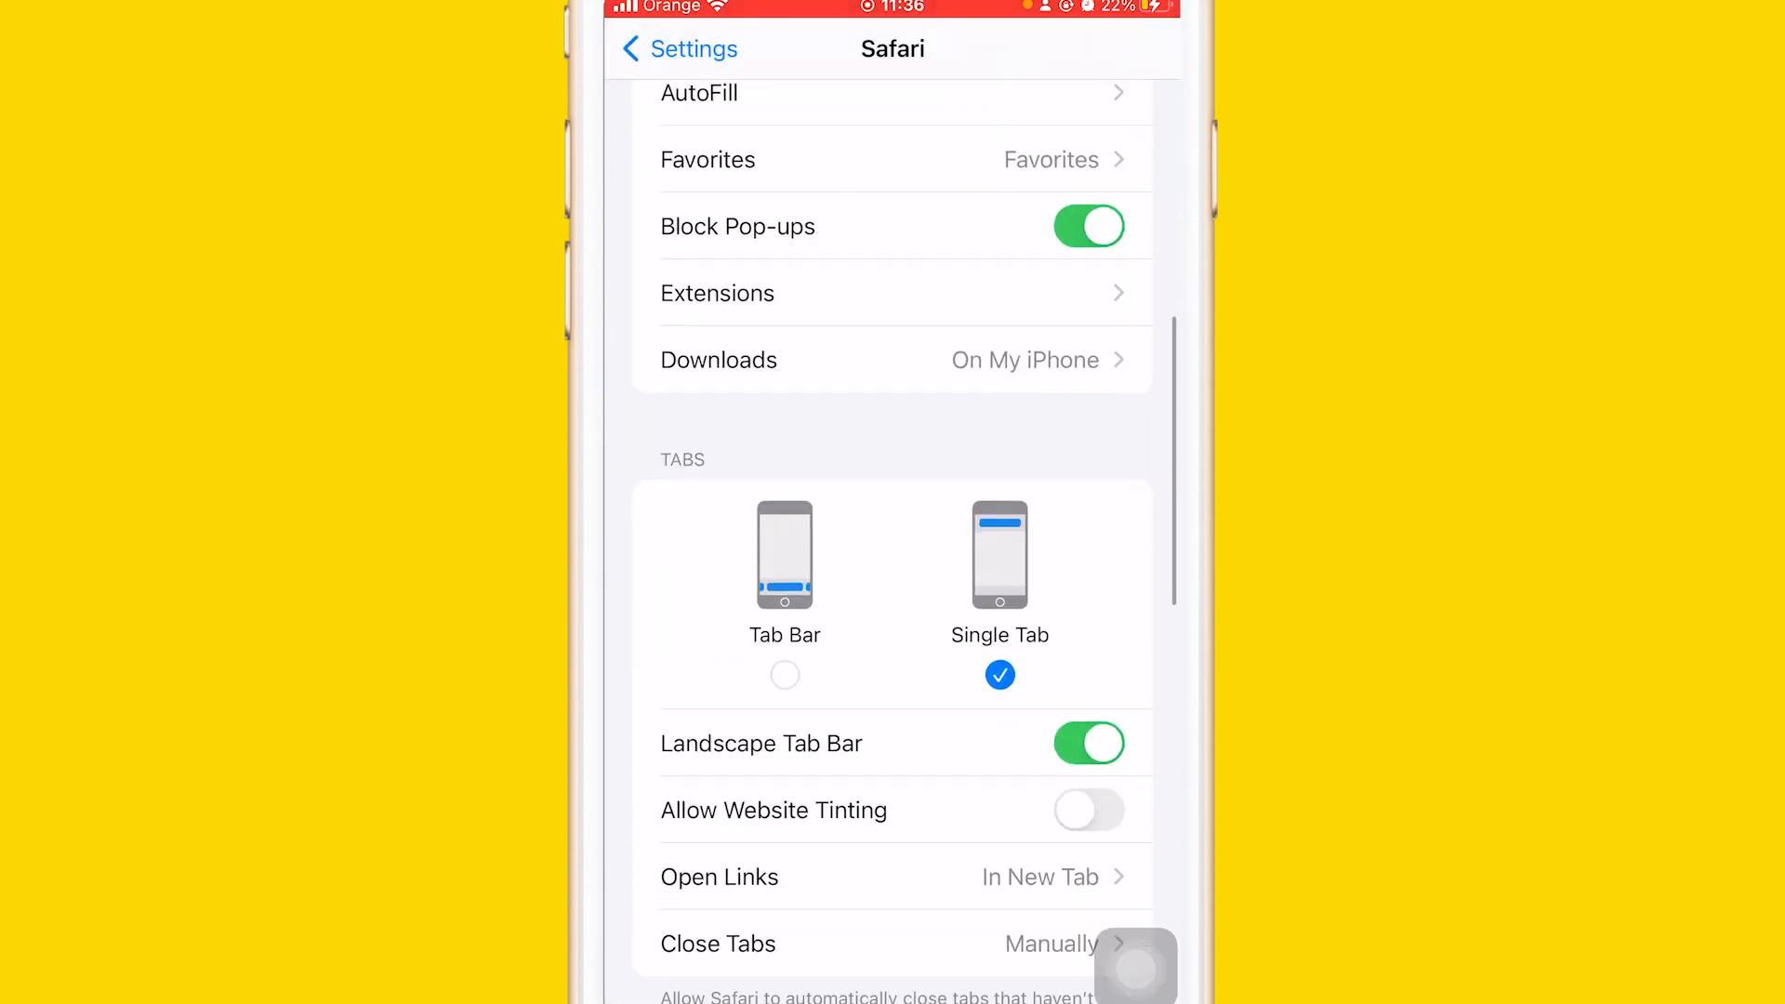
pyautogui.scroll(-3)
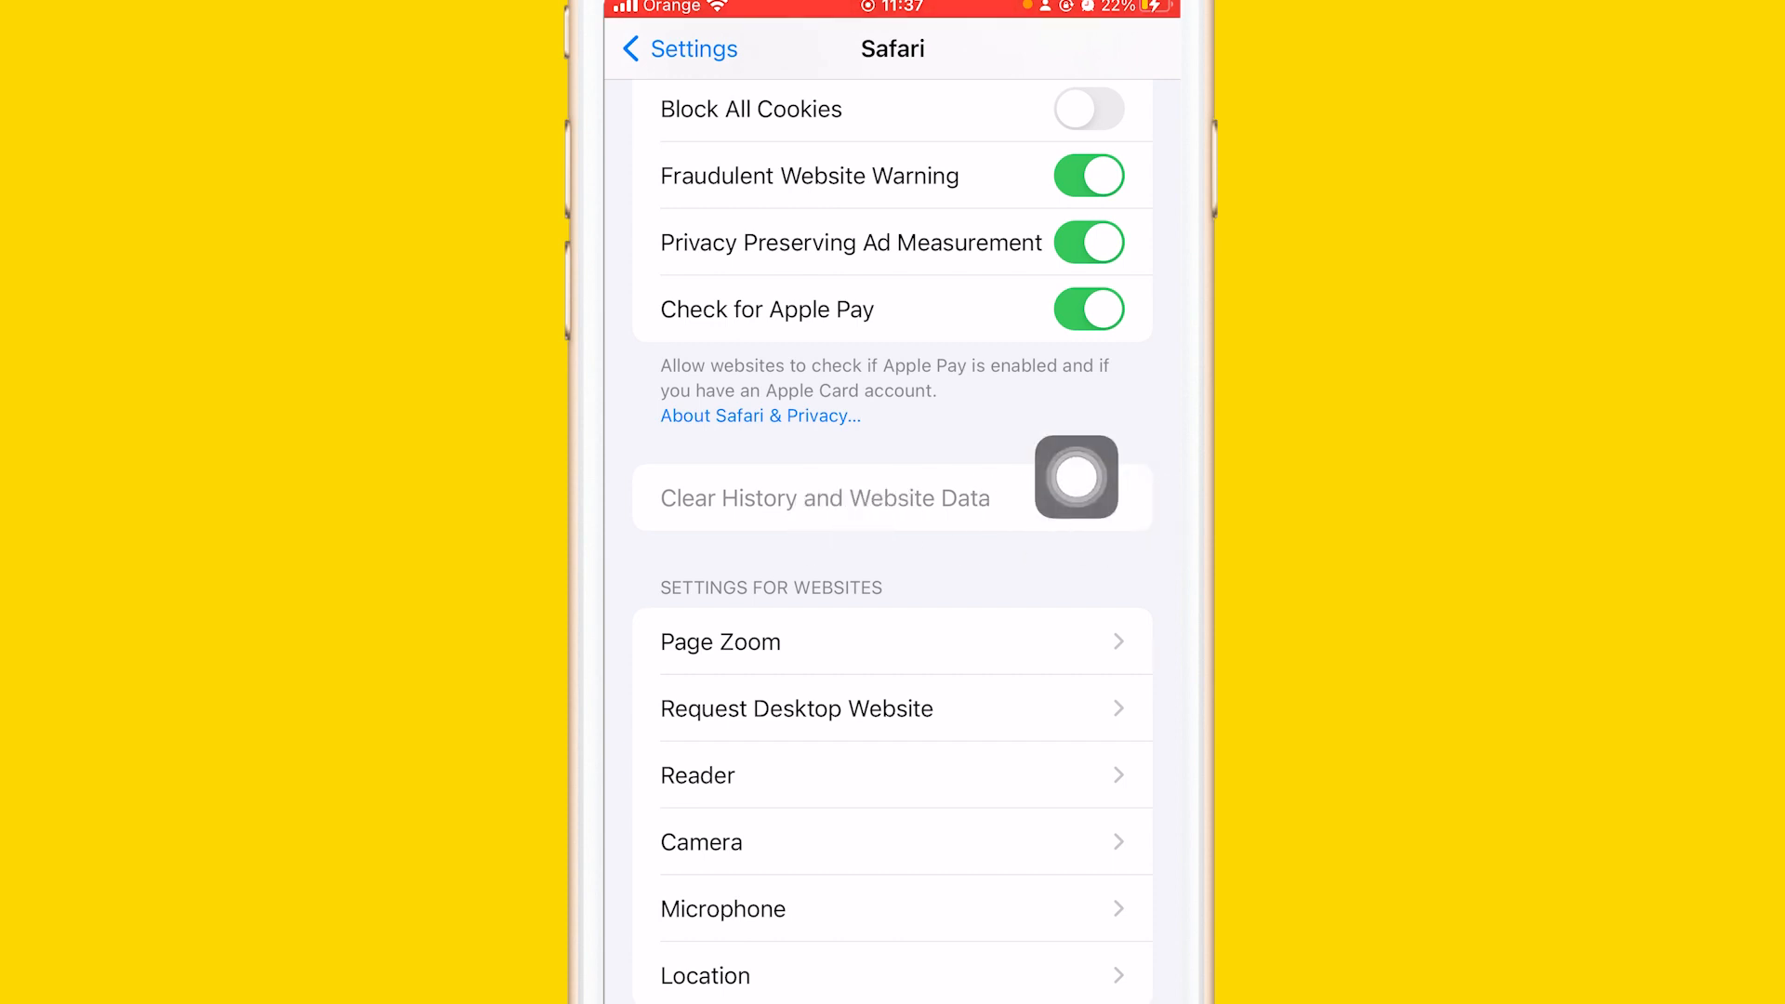
pyautogui.click(677, 48)
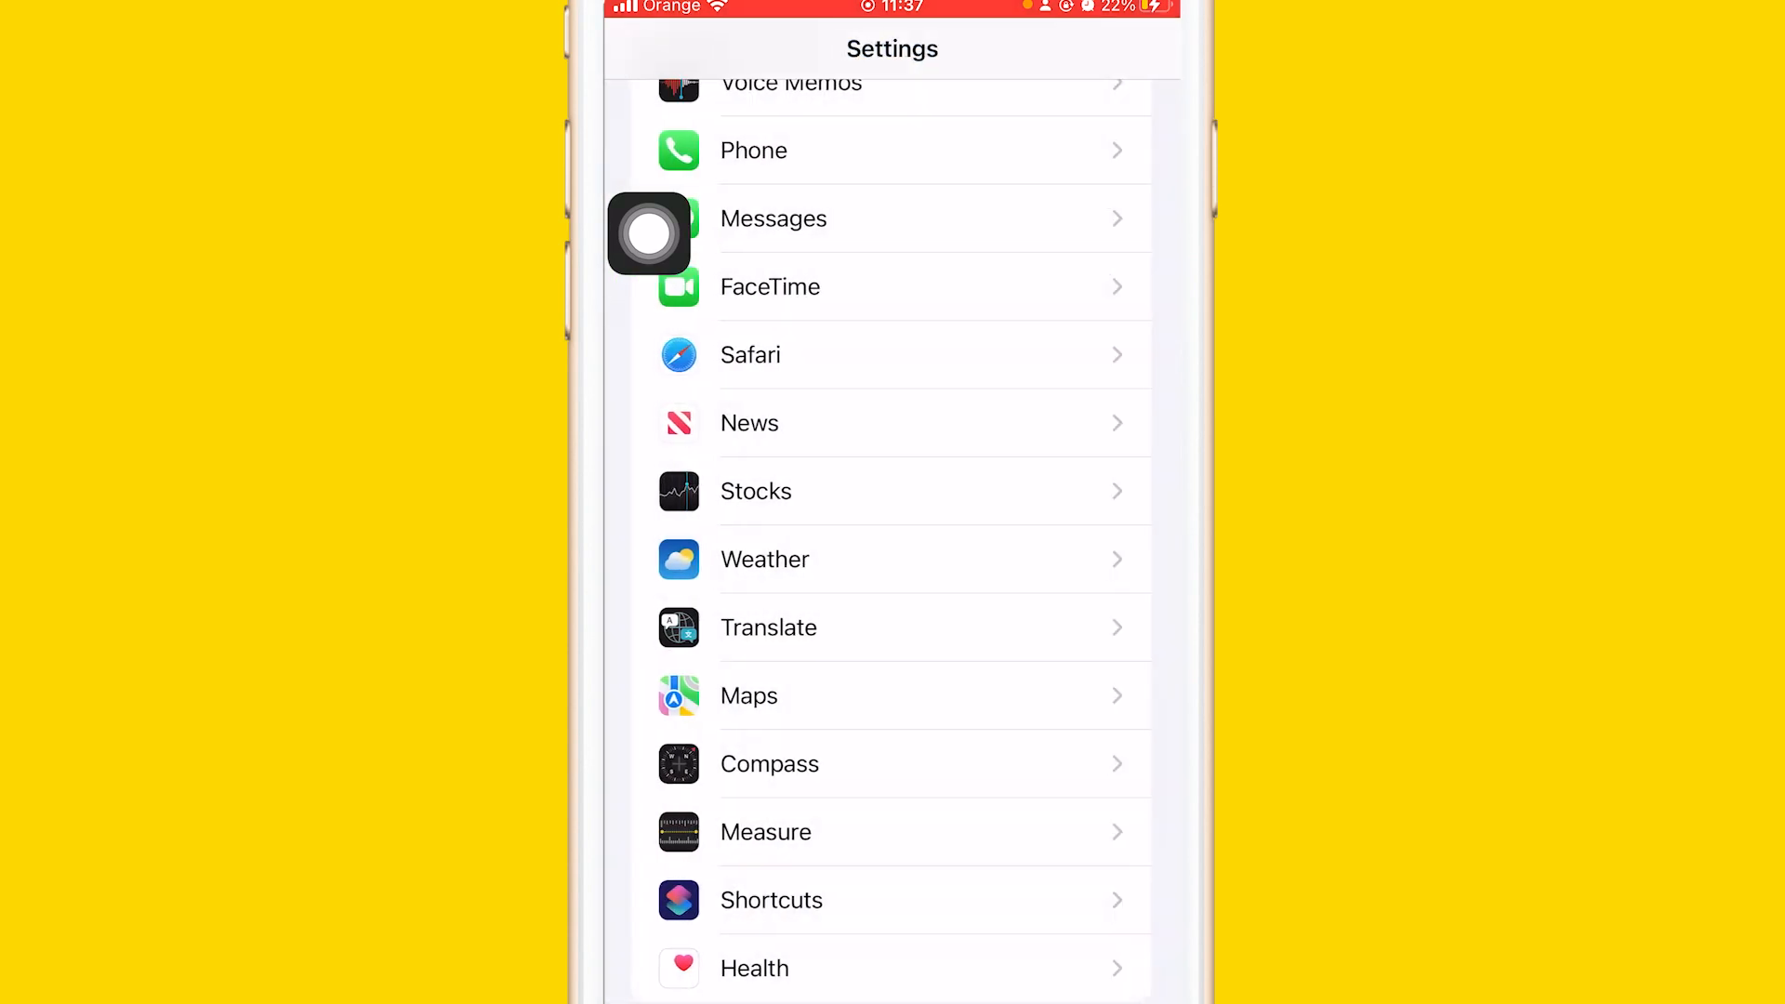
# Go into Screen Time and open Content & Privacy Restrictions
pyautogui.scroll(-3)
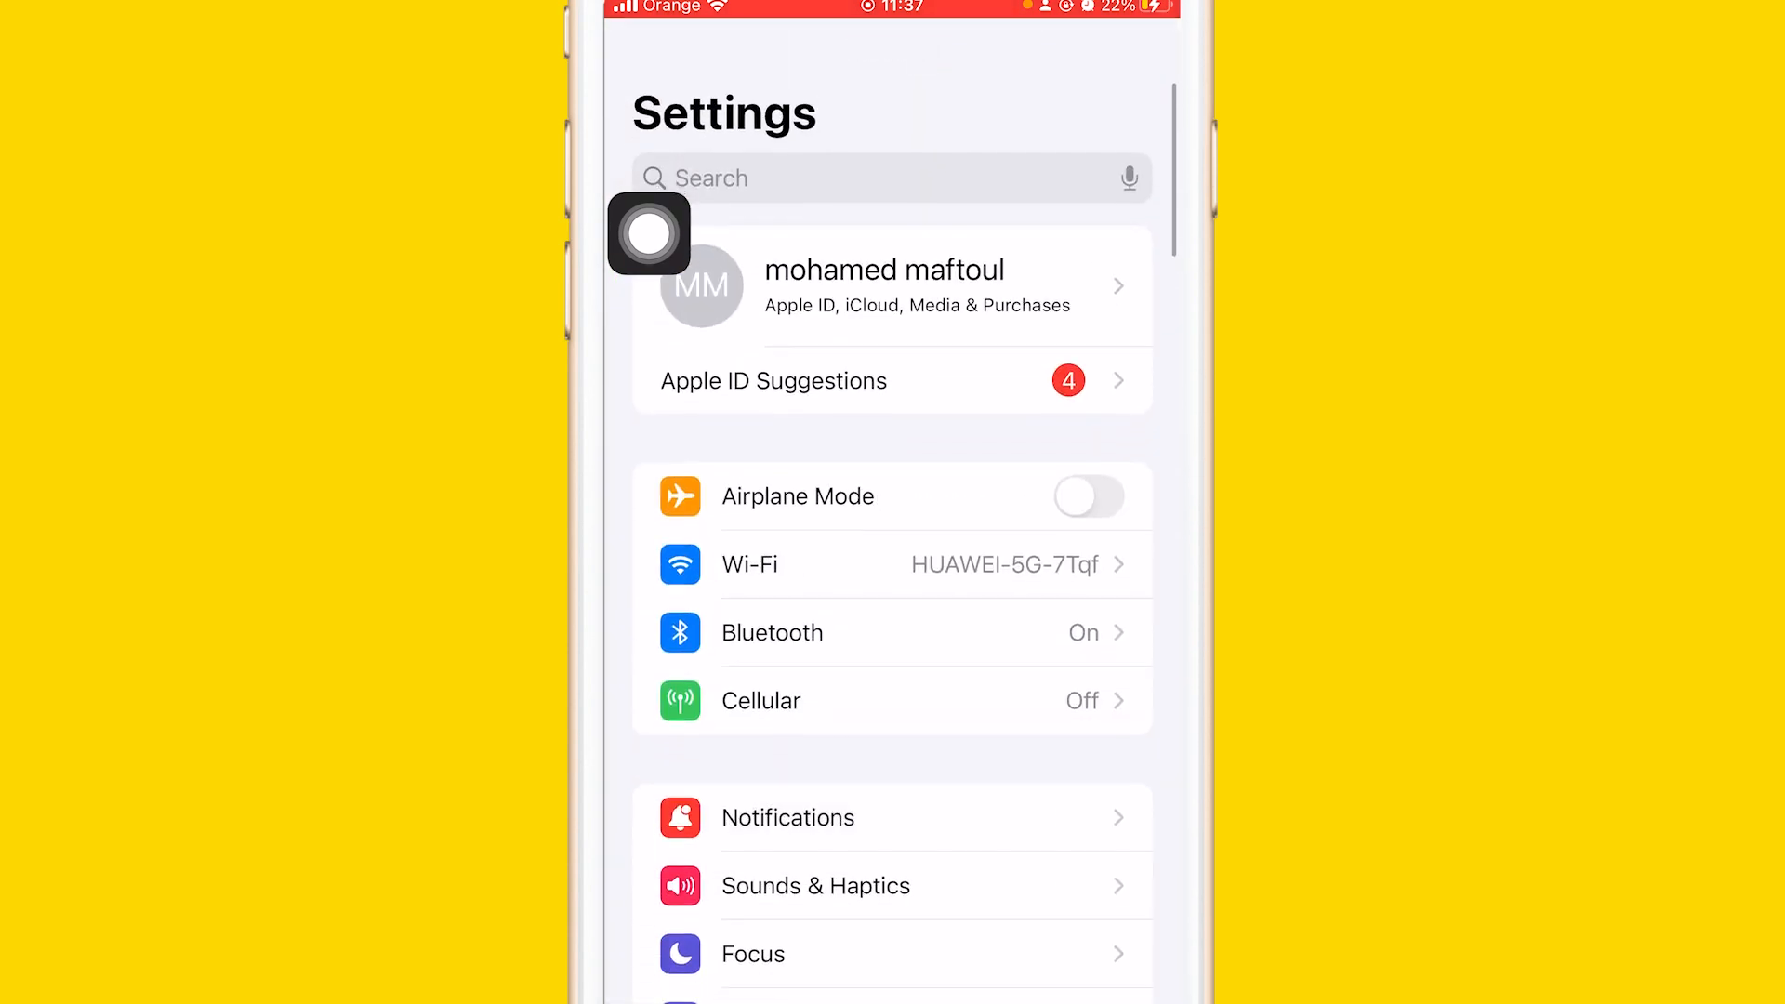
pyautogui.scroll(-3)
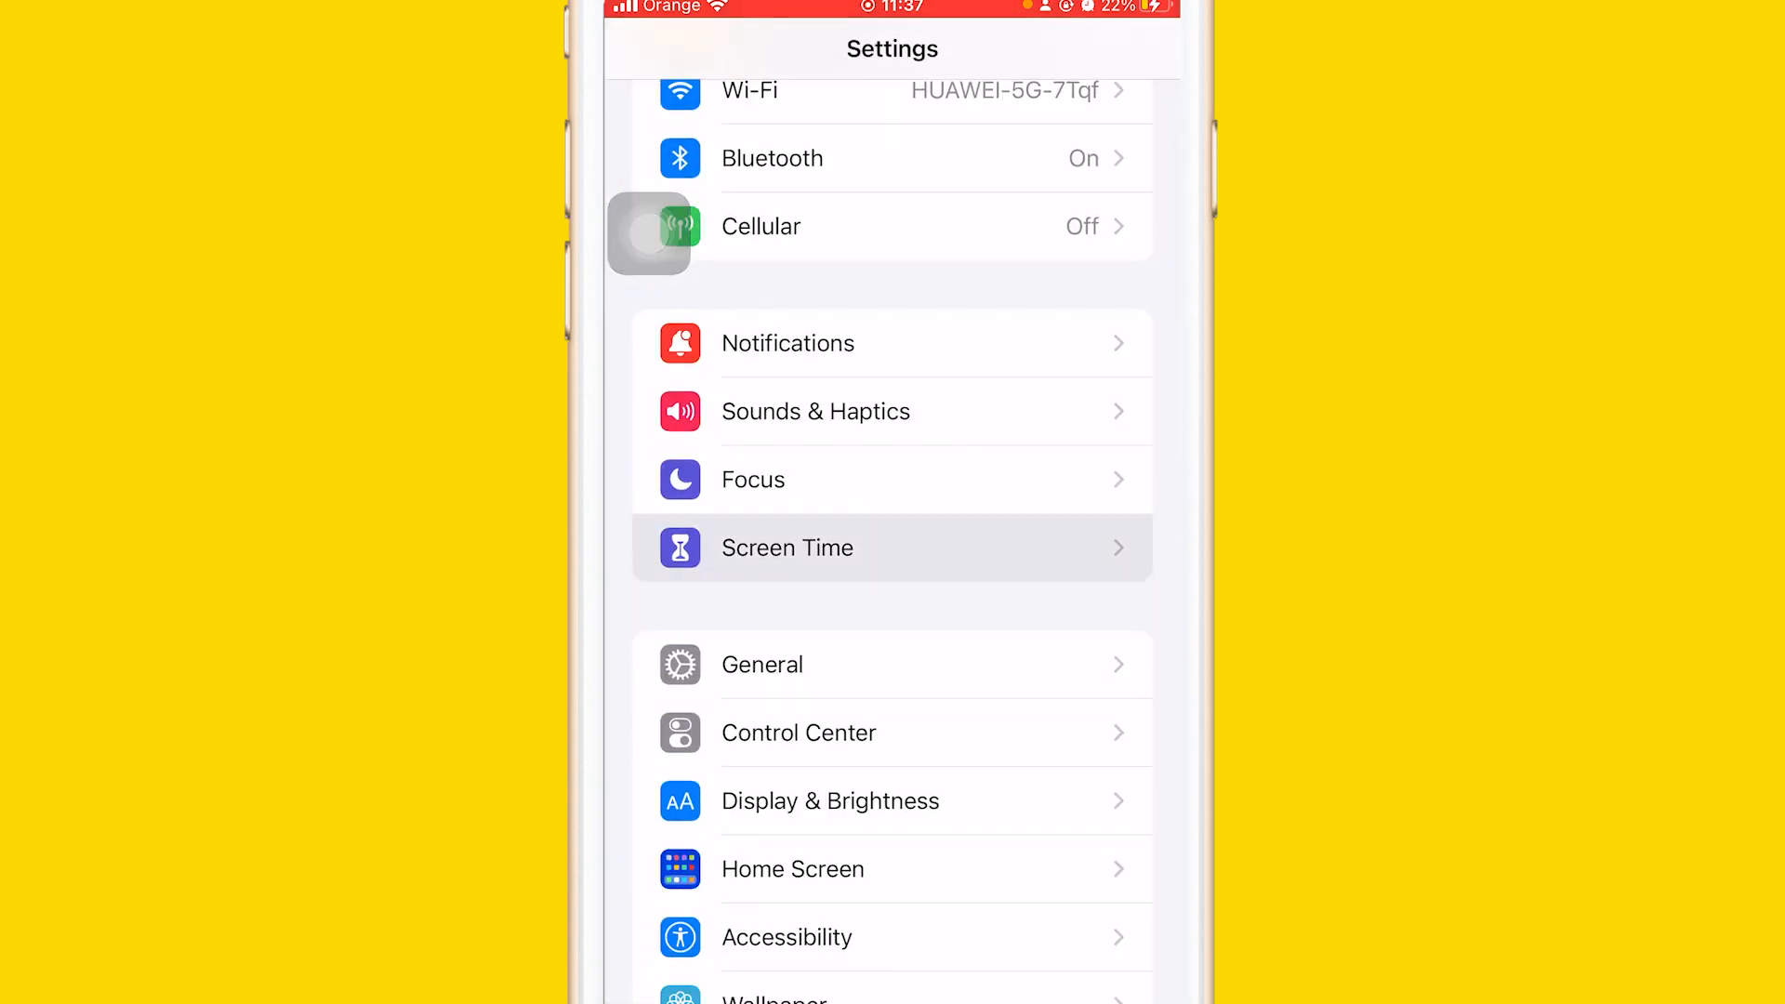
pyautogui.click(786, 548)
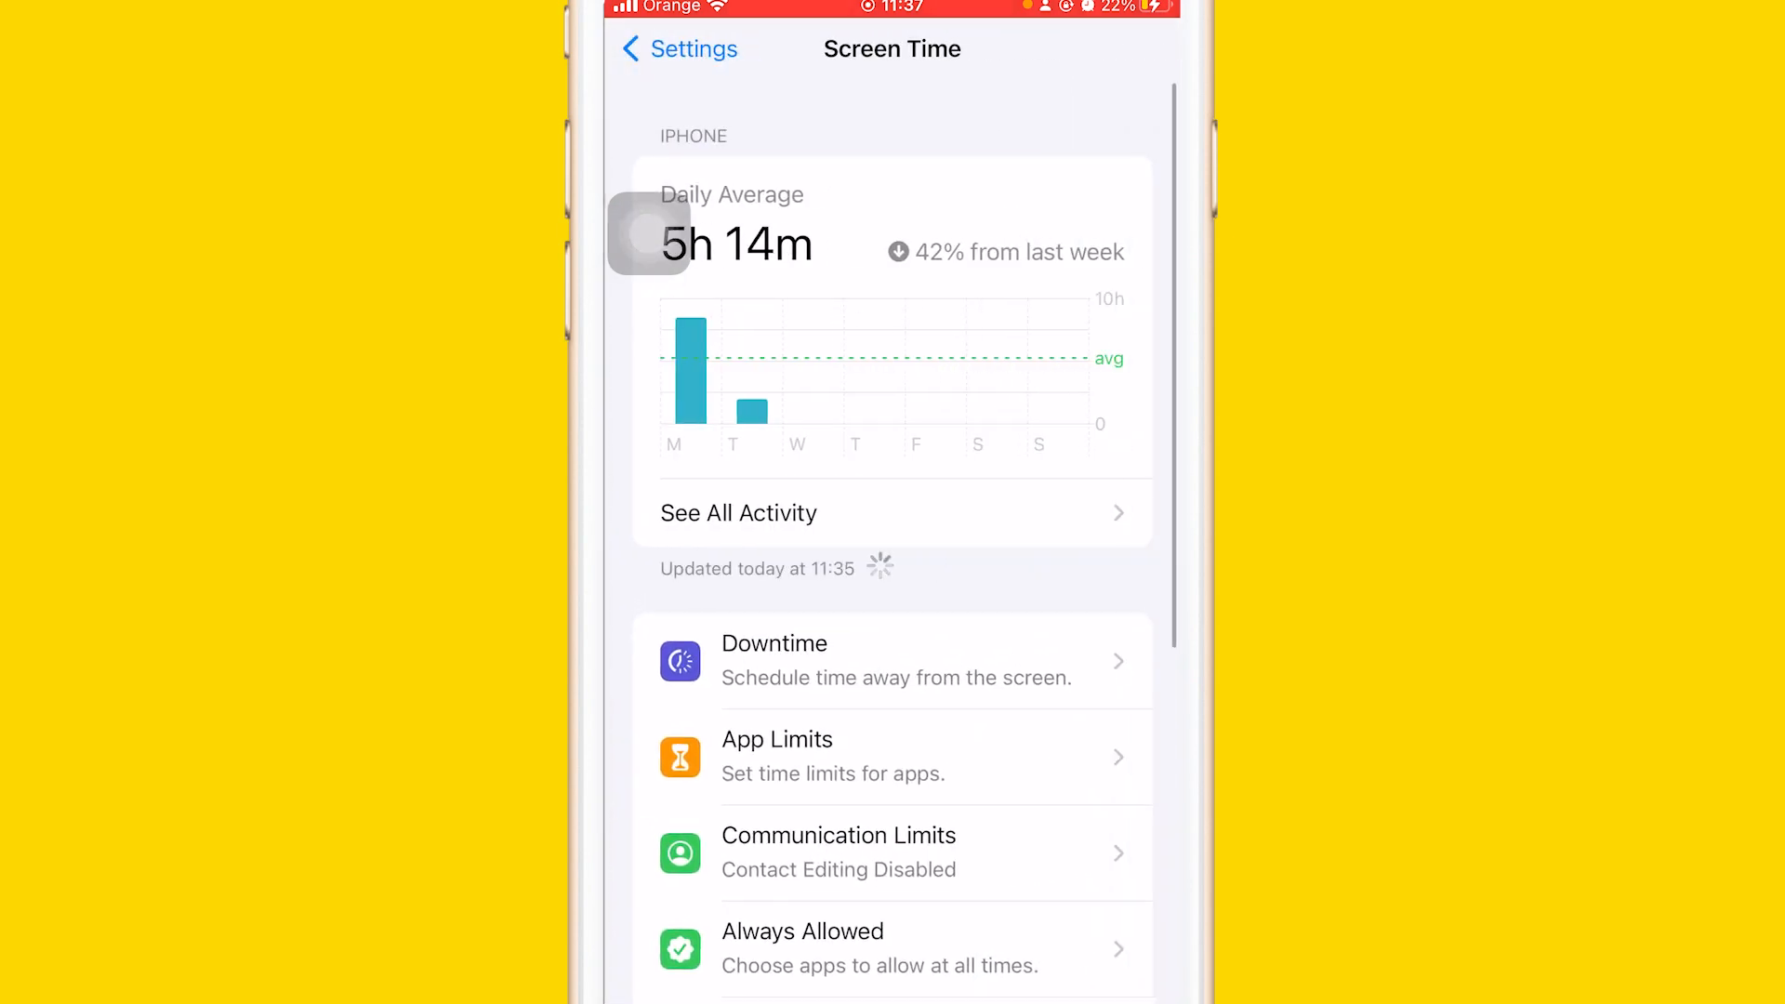
pyautogui.scroll(-3)
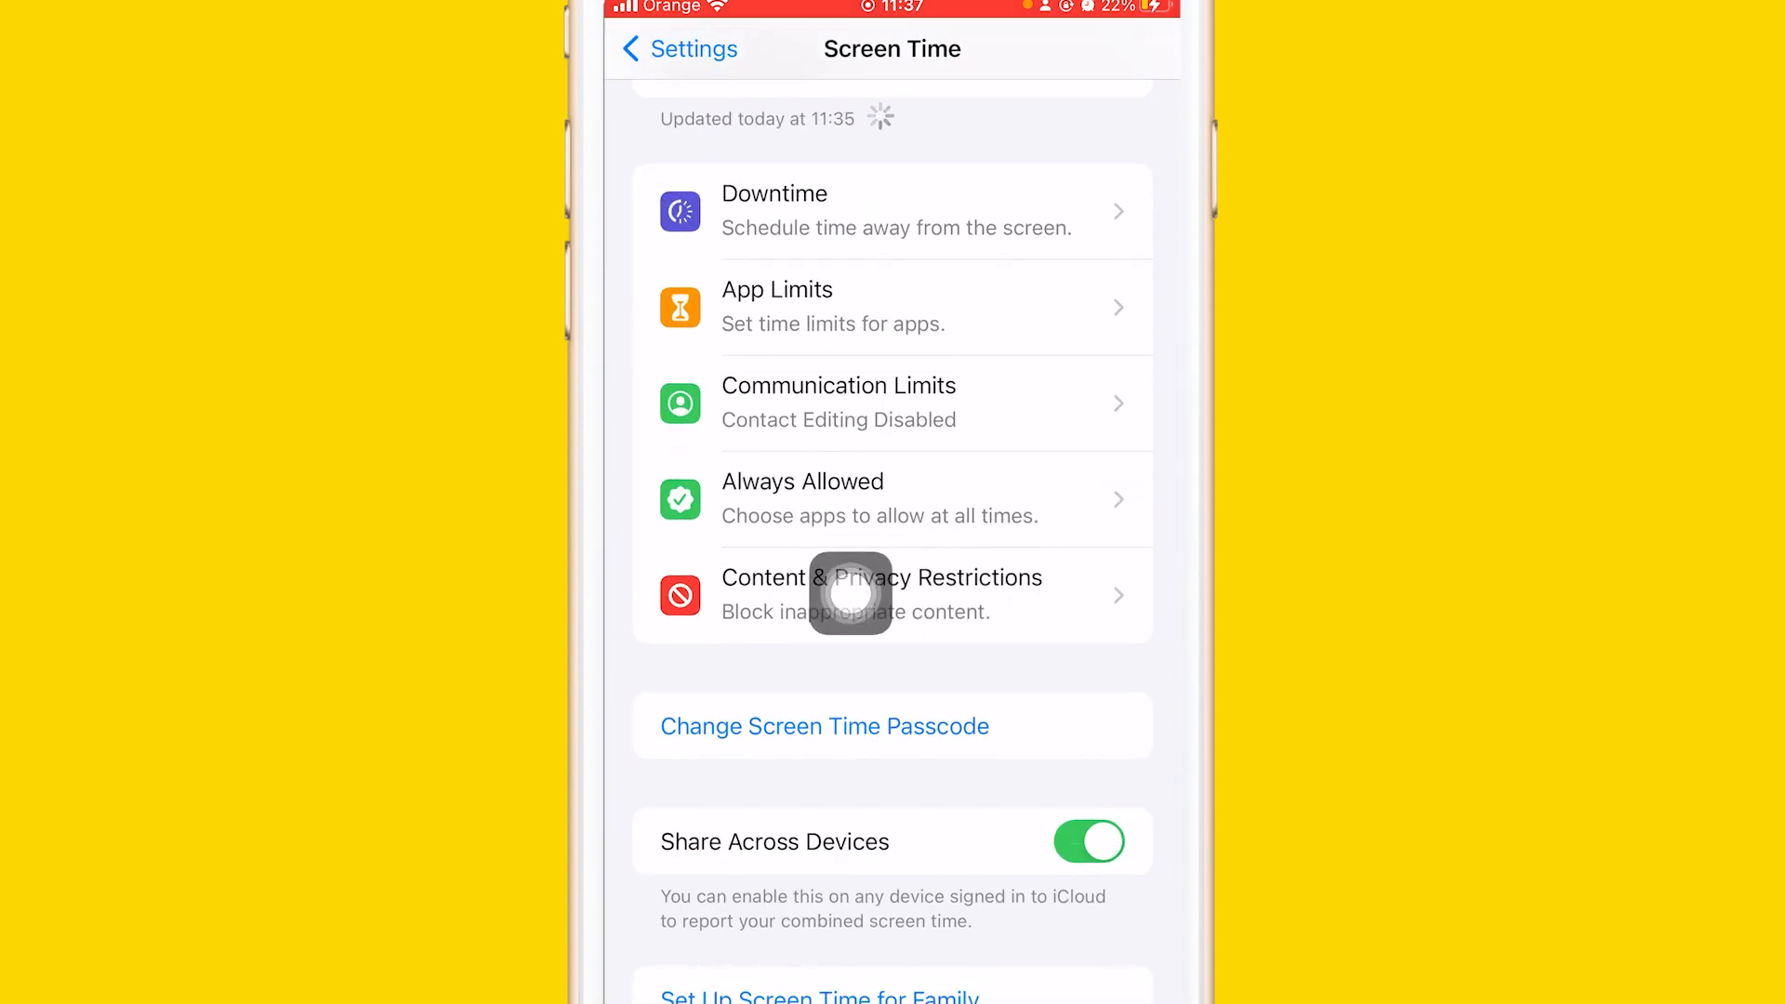
pyautogui.click(880, 594)
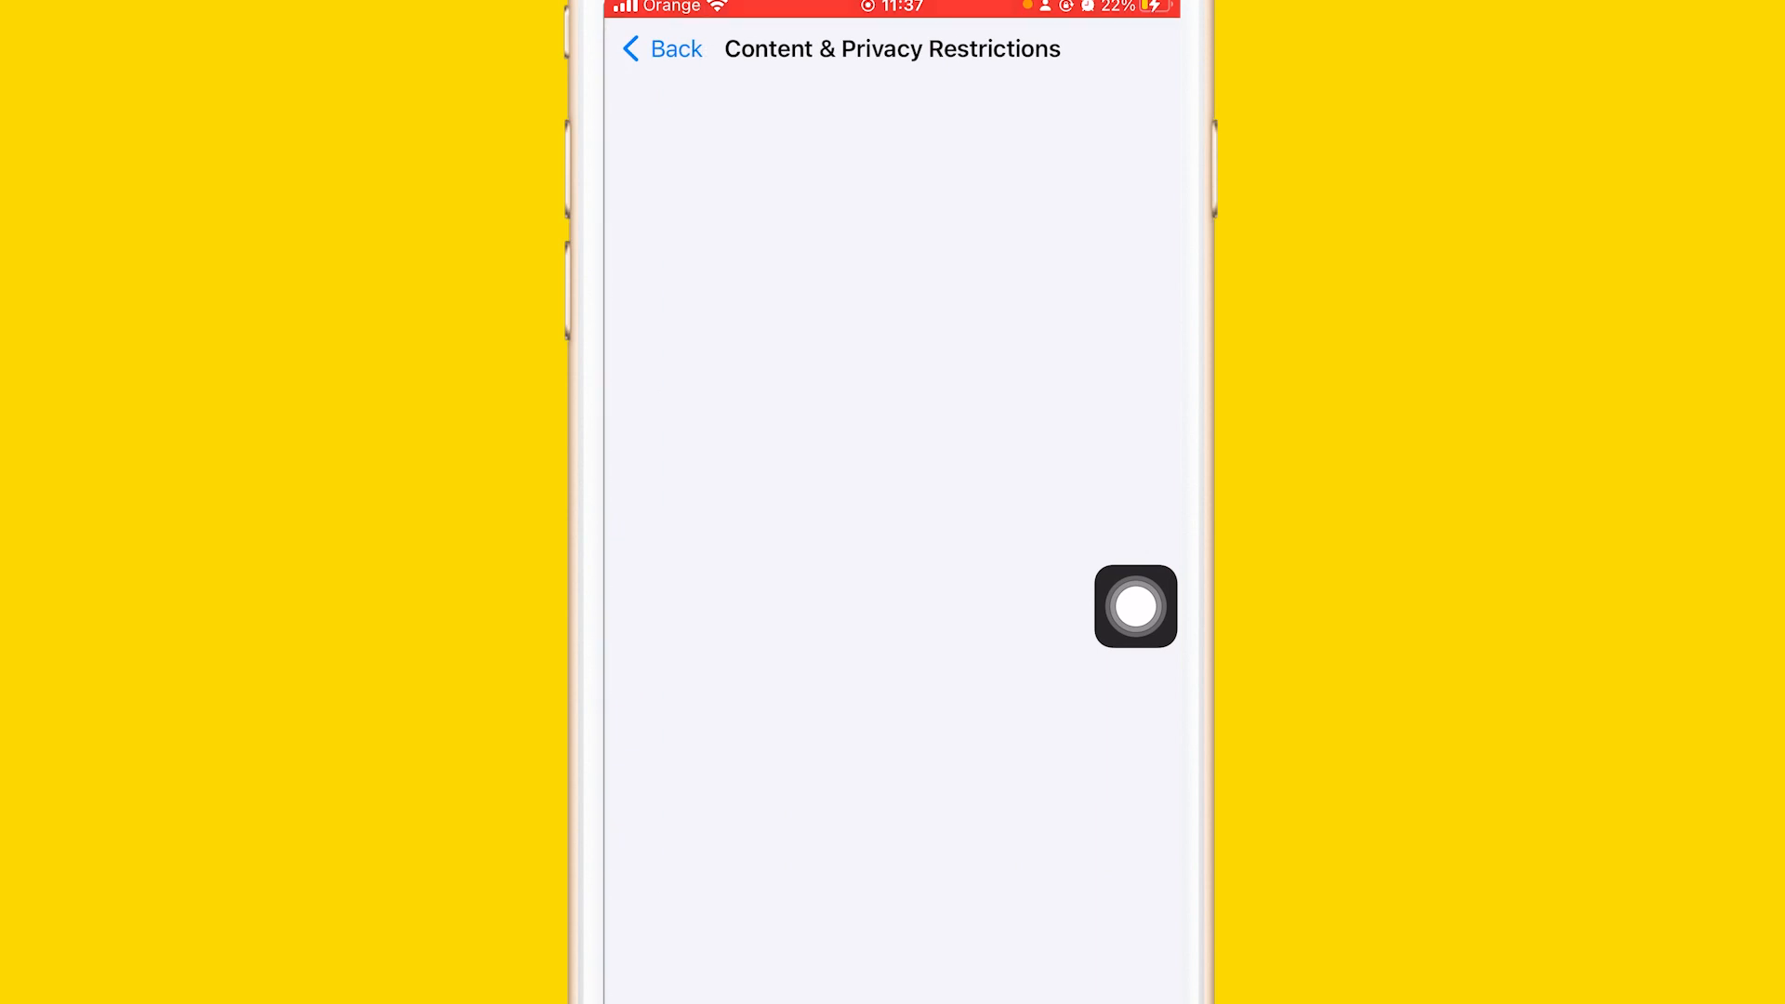
# Change the Web Content restriction to Unrestricted Access and go back to Screen Time
pyautogui.click(1089, 162)
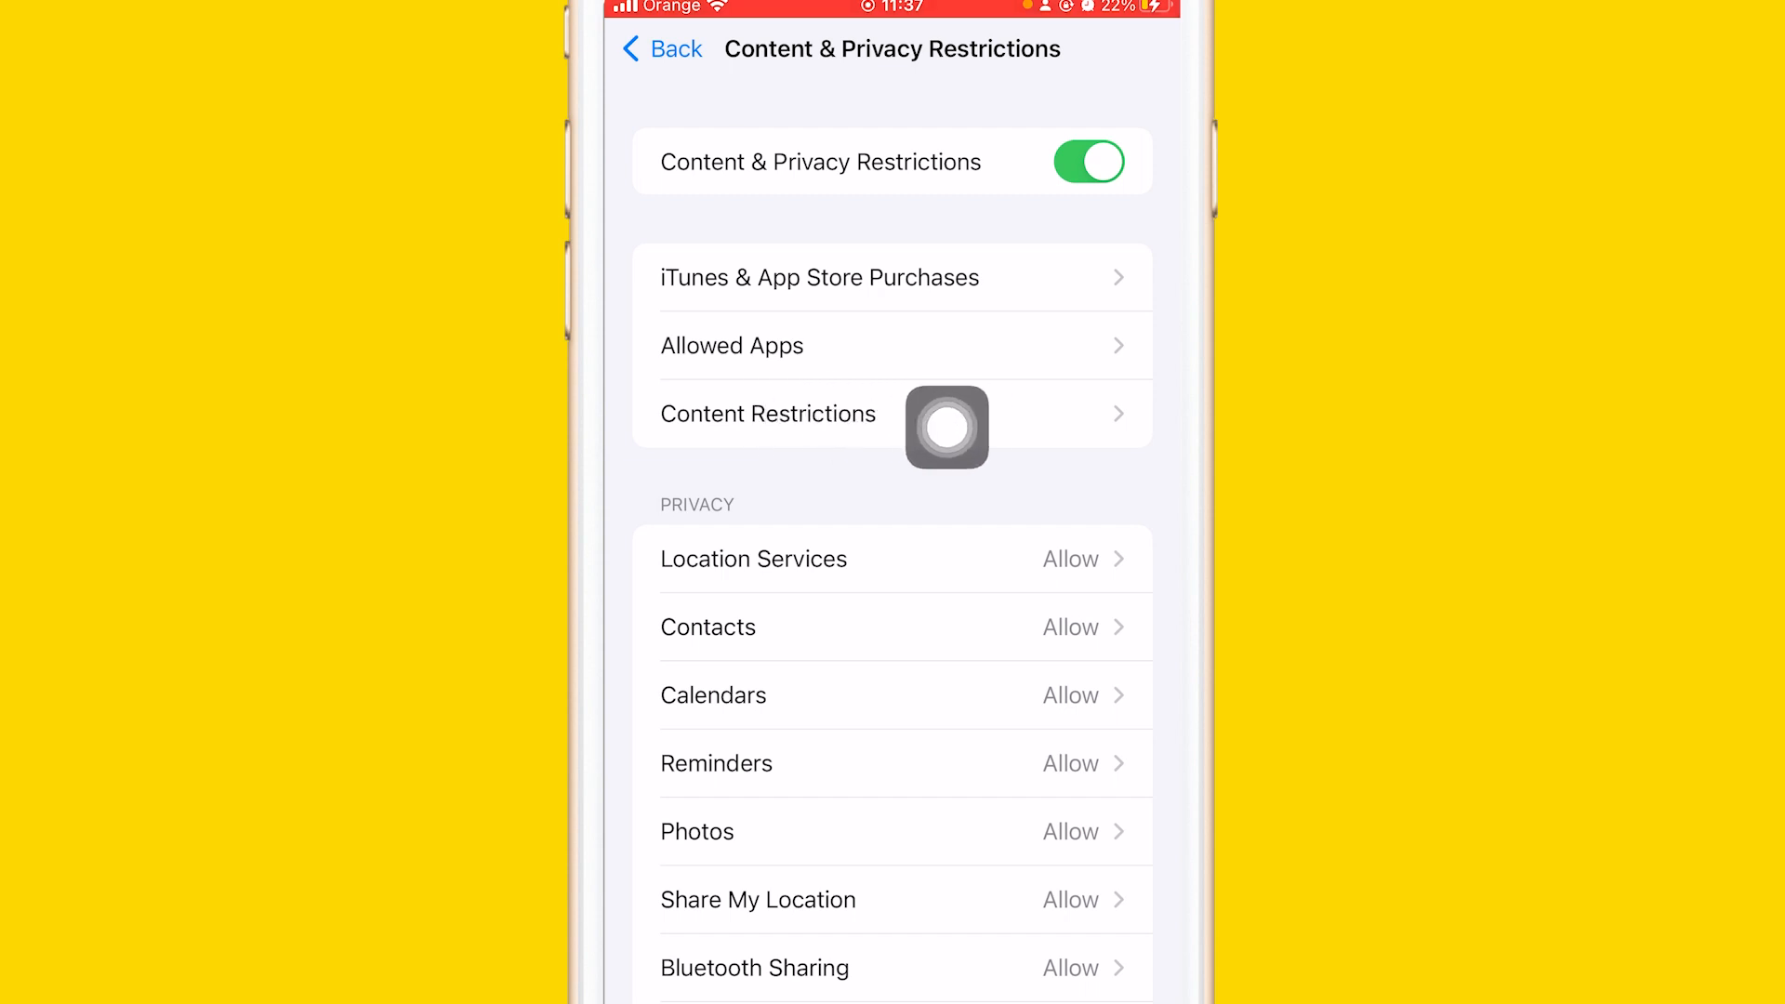
pyautogui.click(768, 413)
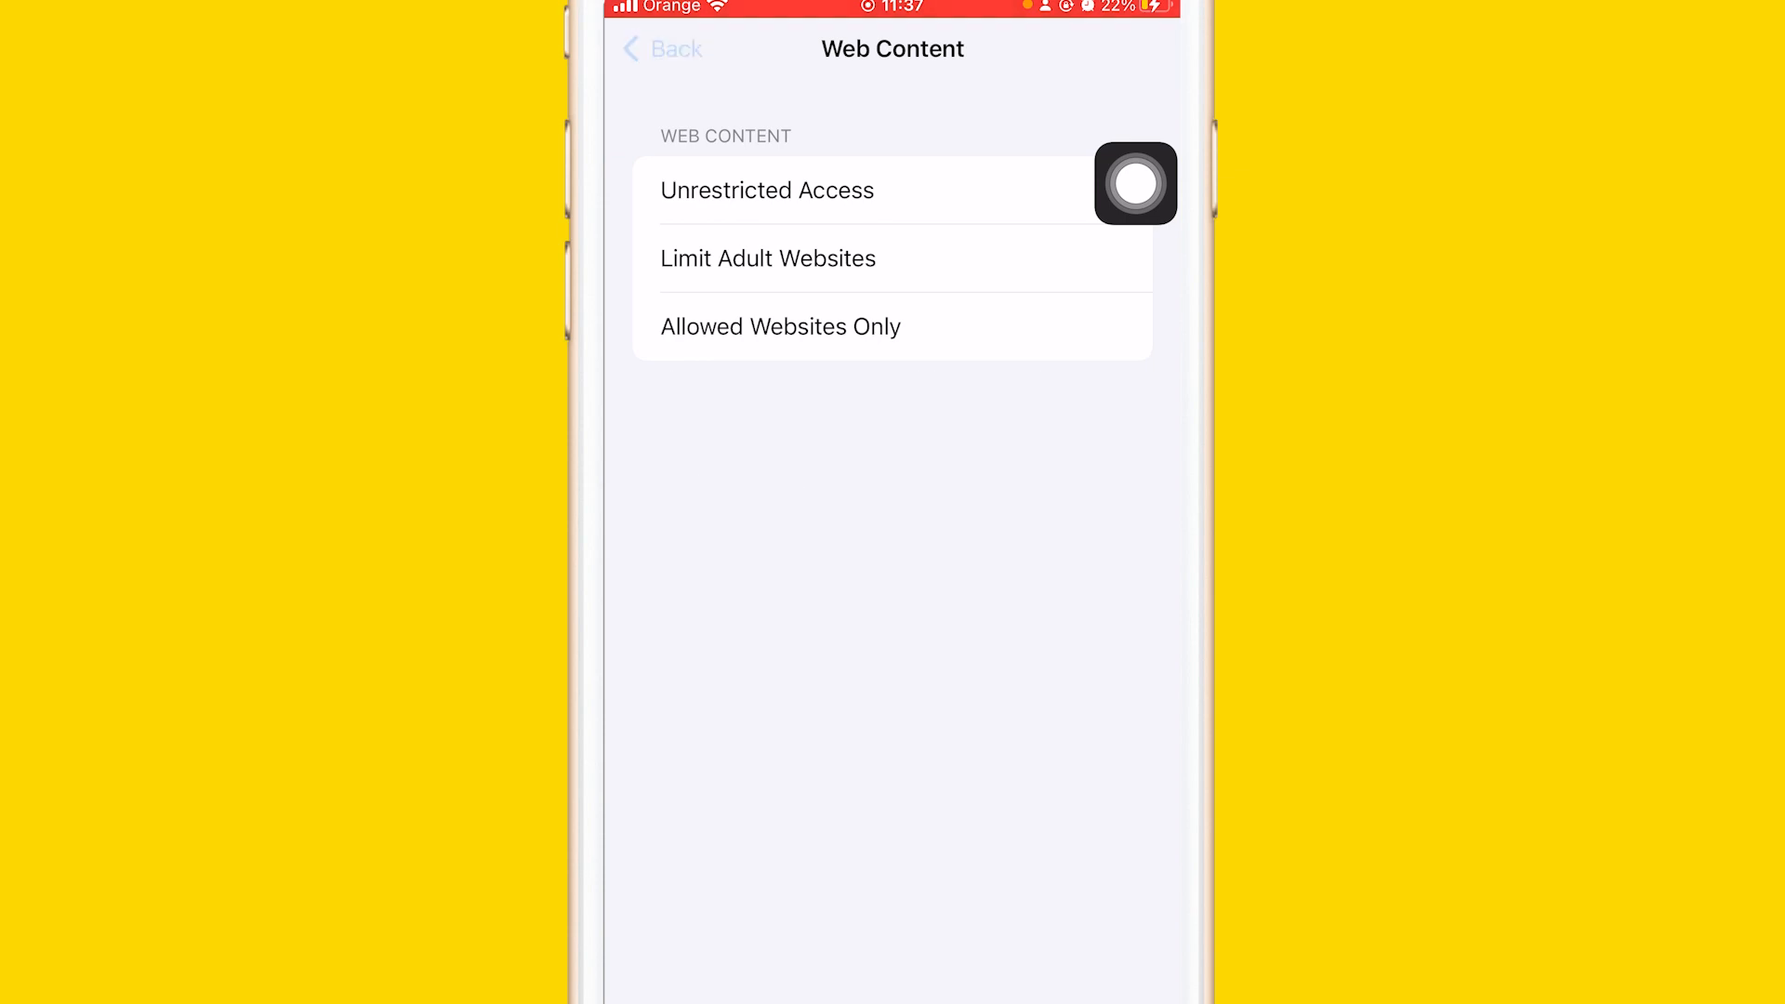
pyautogui.click(666, 49)
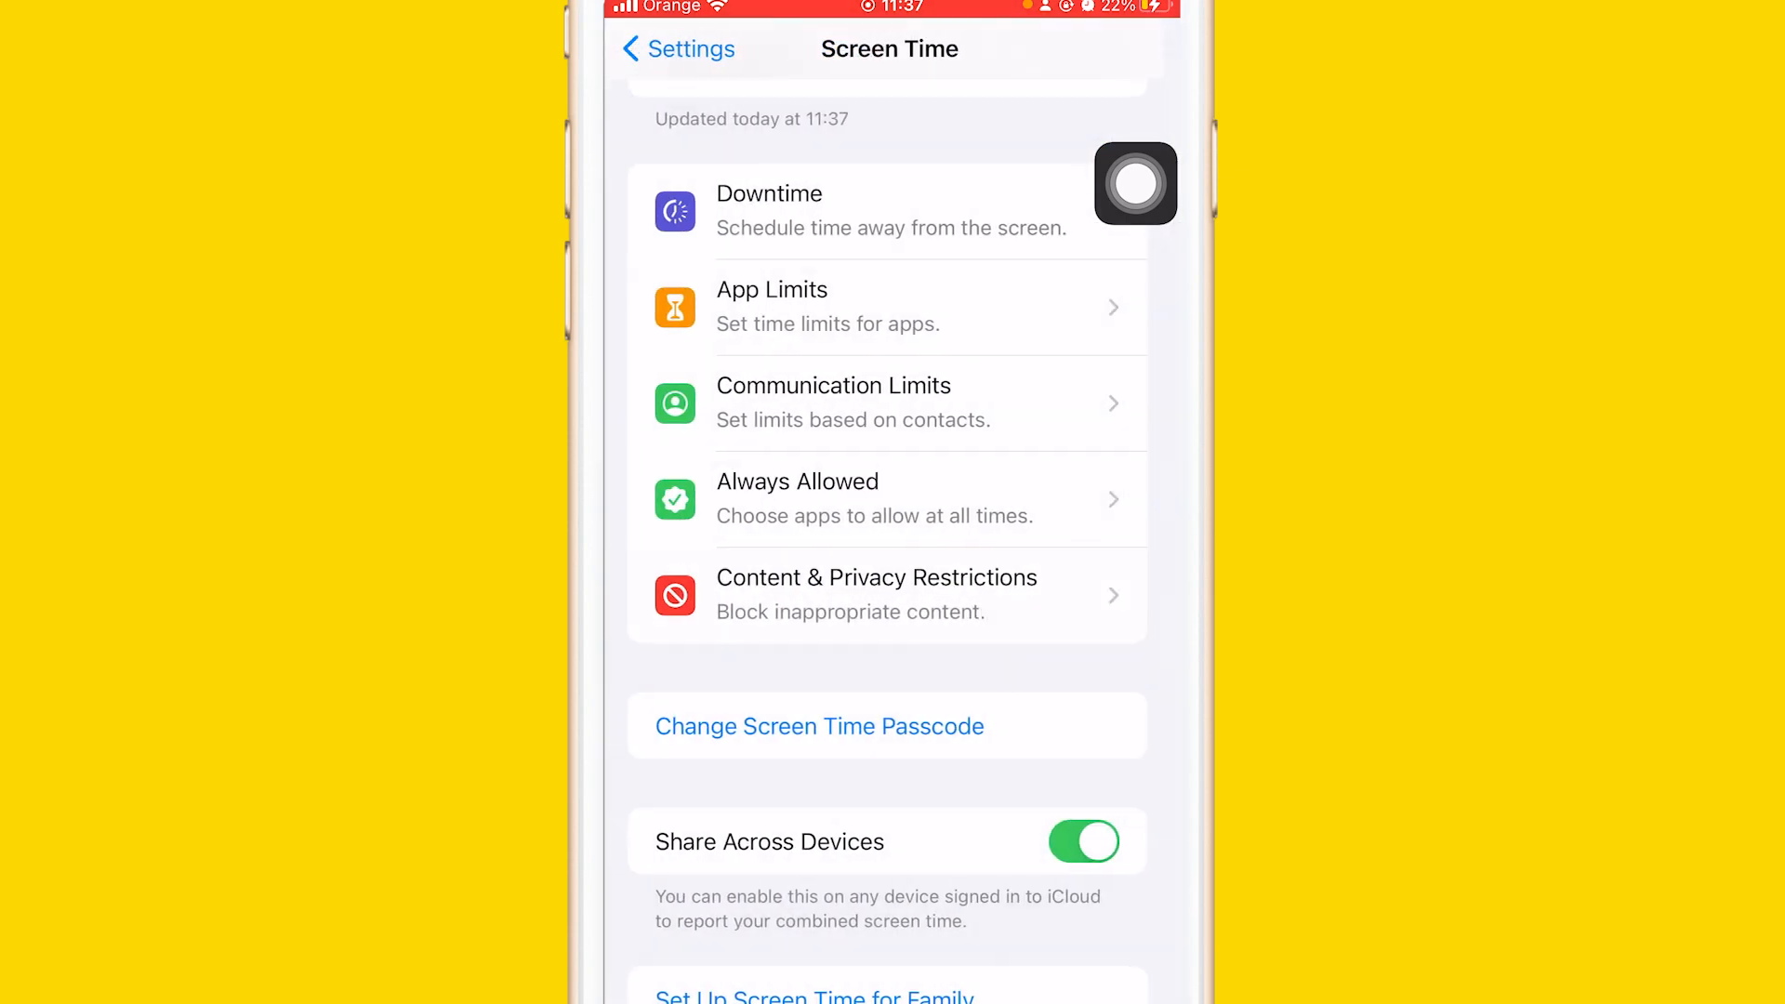
# Return to the main Settings list and open Safari's settings
pyautogui.click(676, 49)
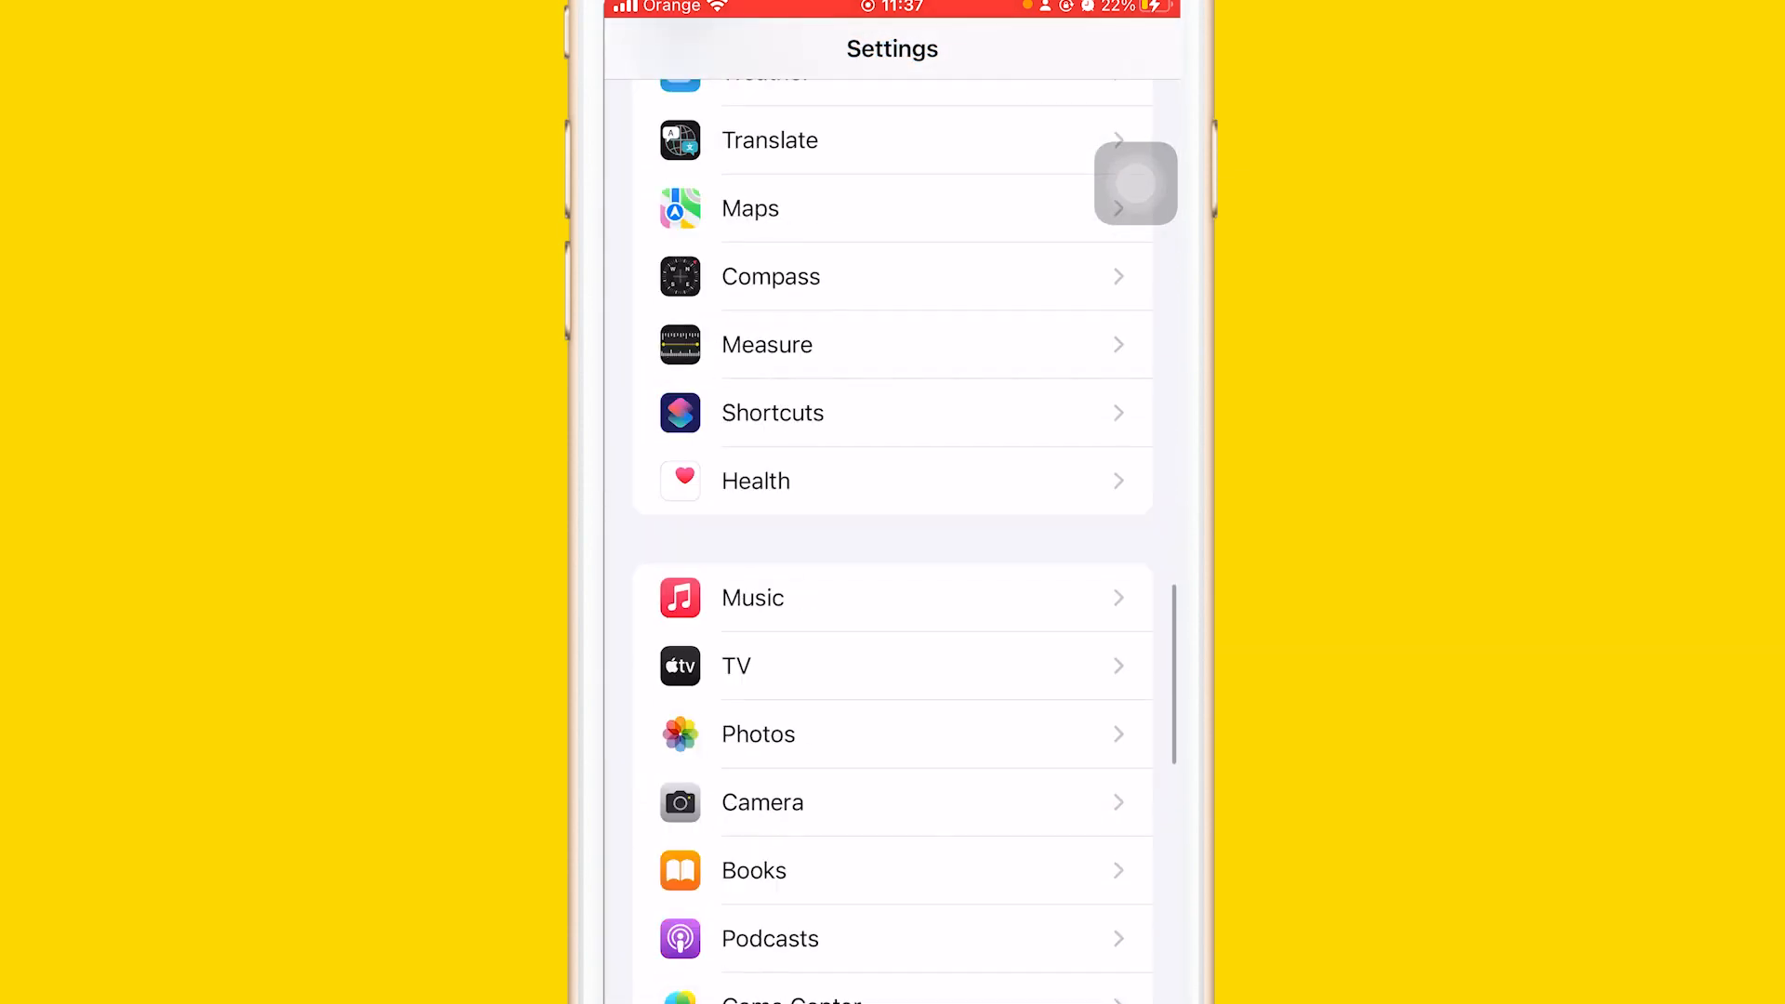
pyautogui.scroll(-3)
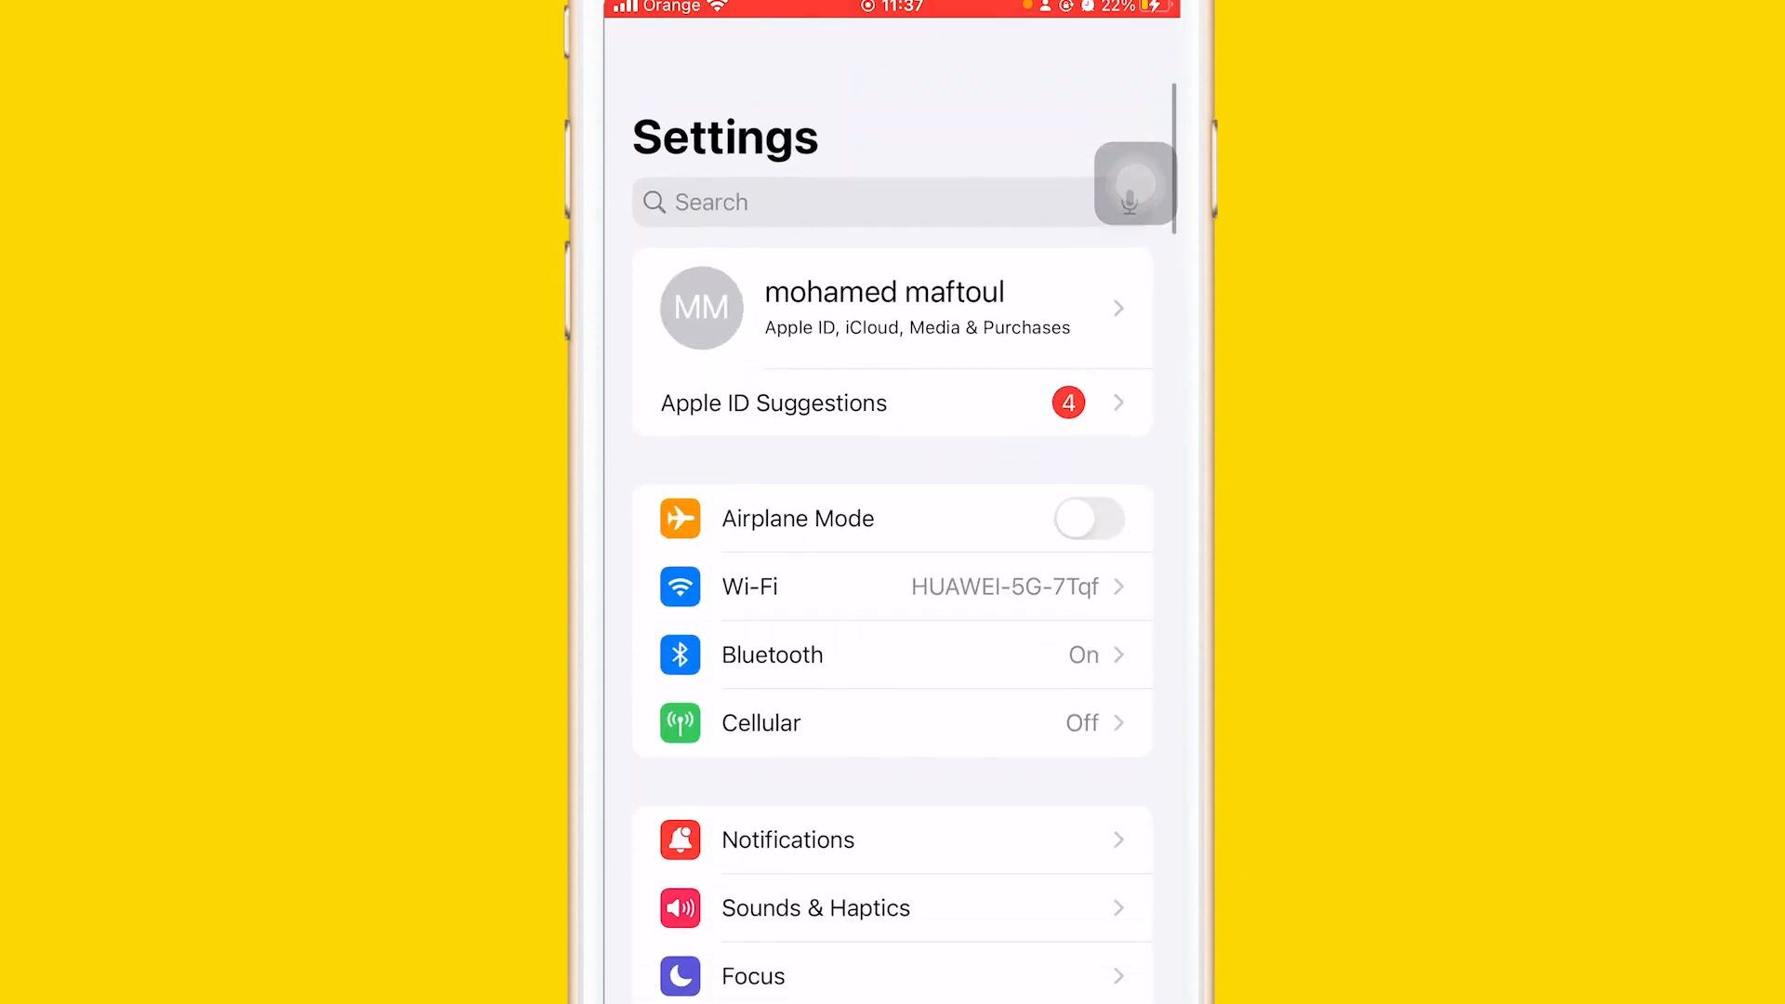
pyautogui.scroll(-3)
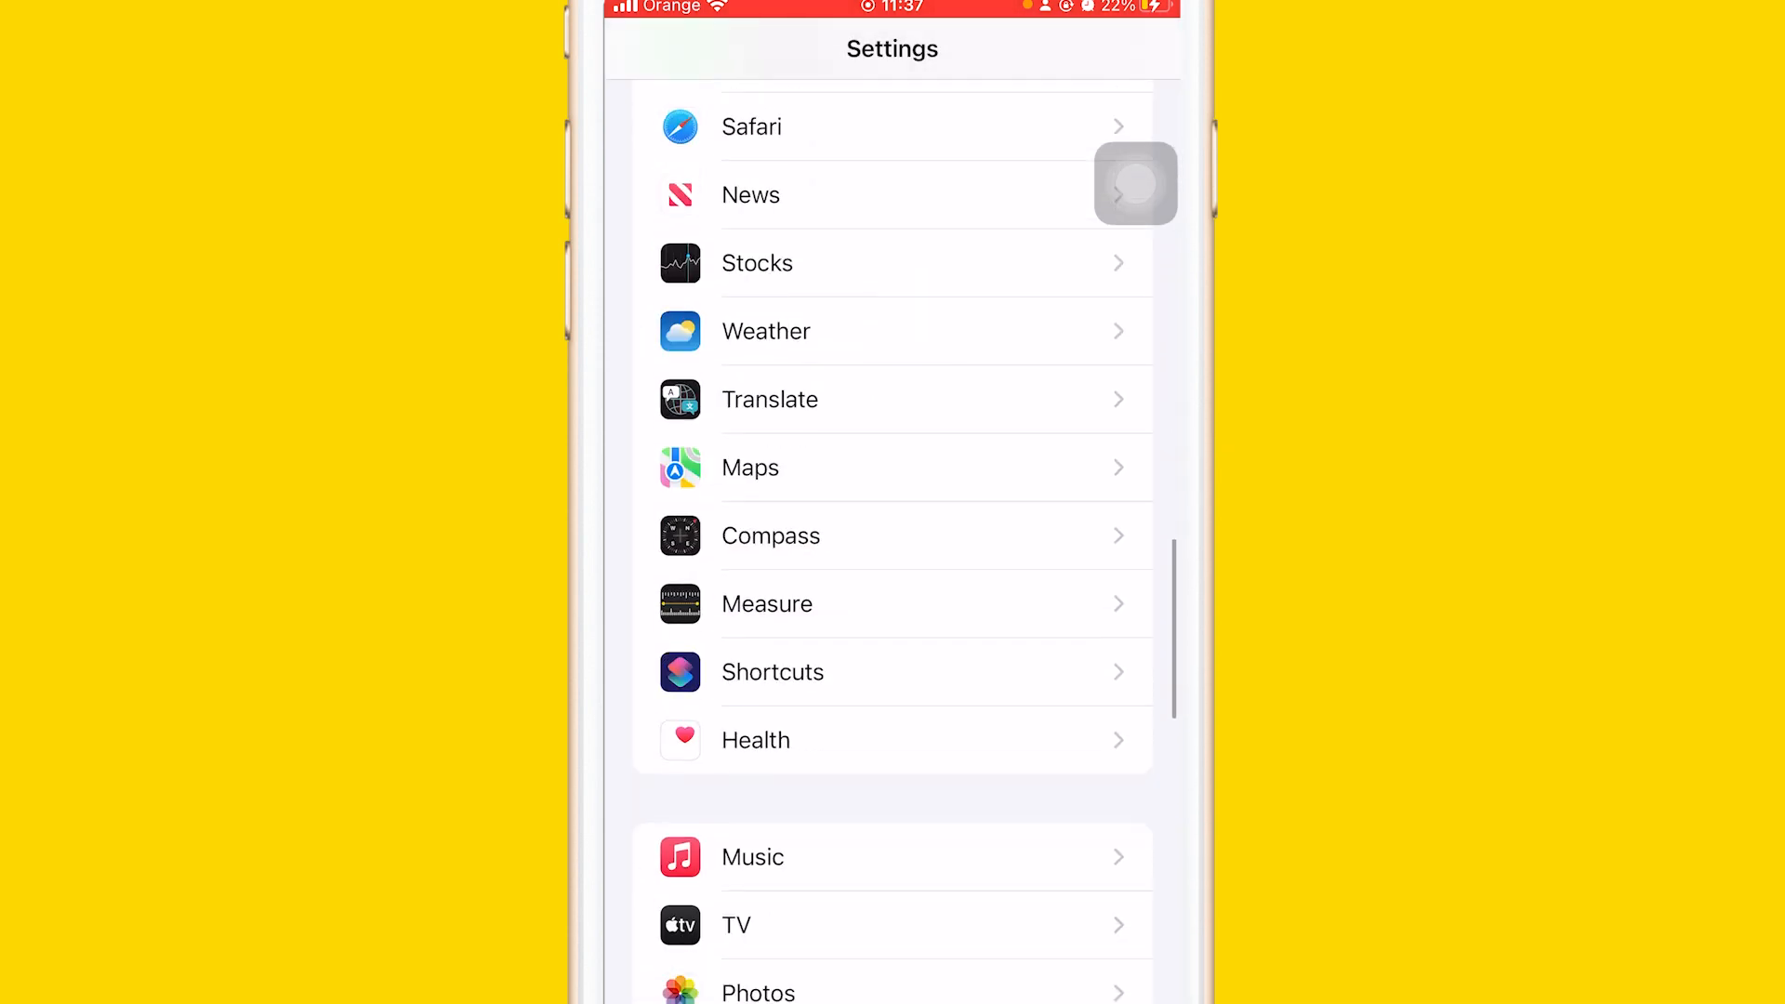
pyautogui.click(751, 126)
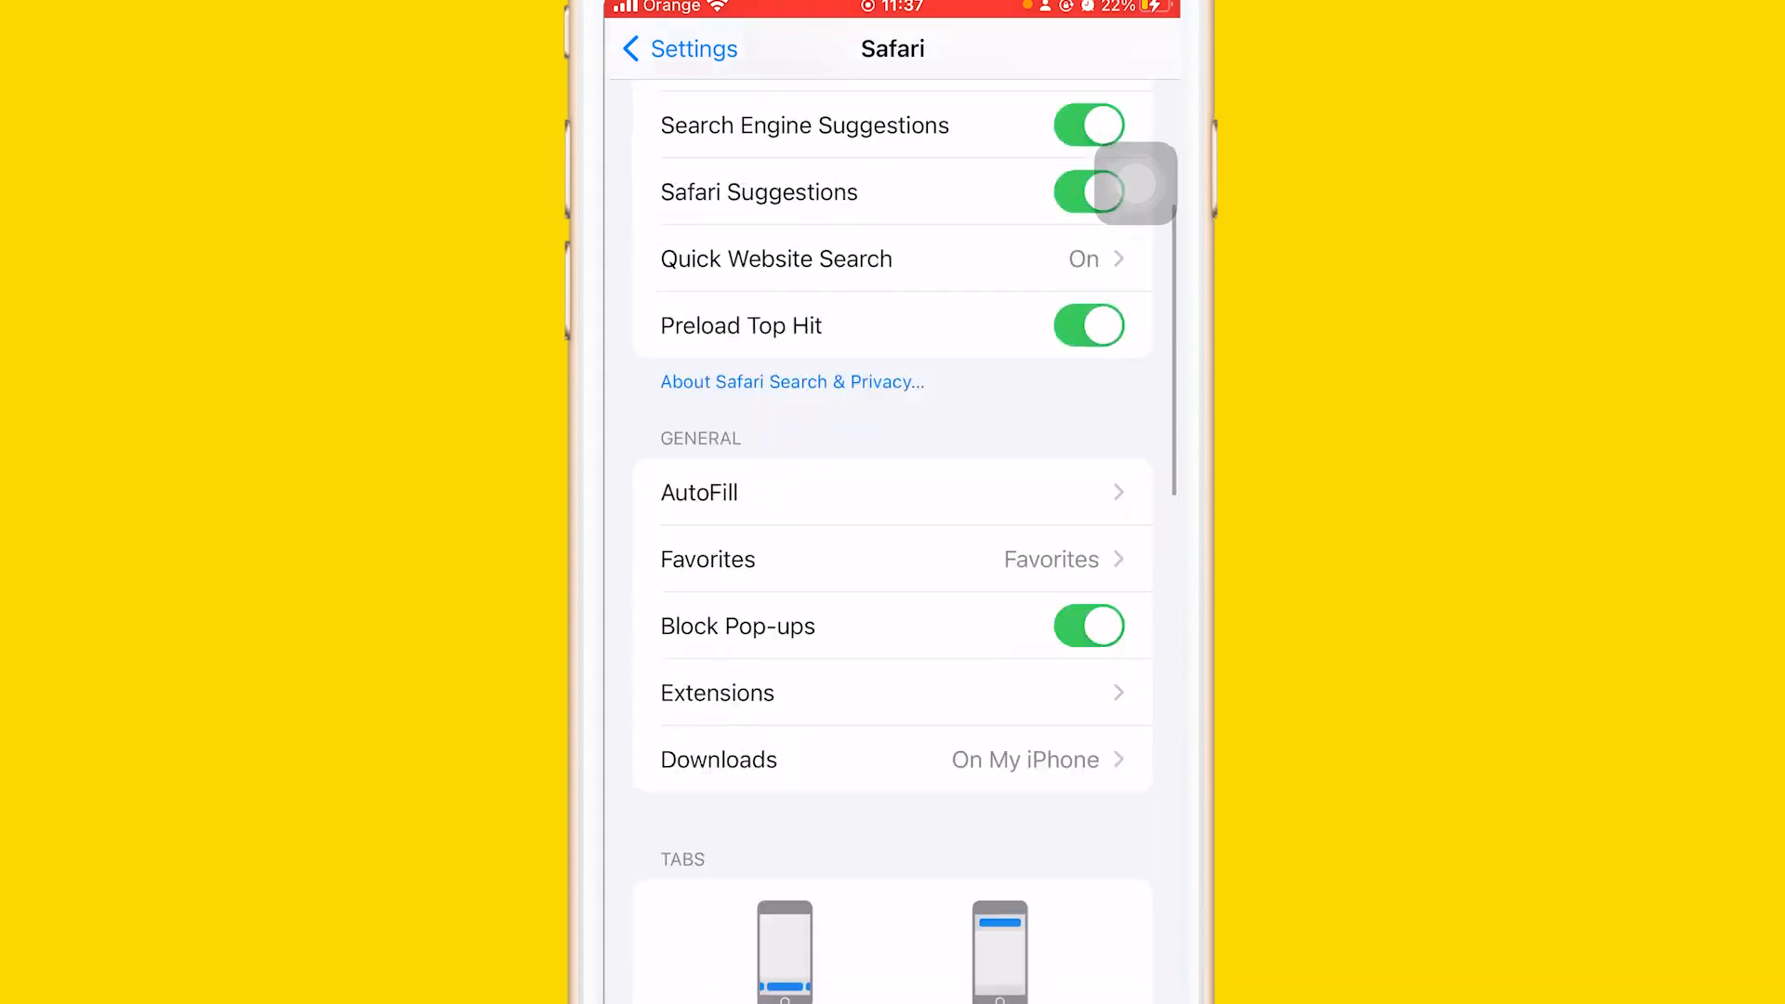
# Scroll down to the now-active blue Clear History and Website Data option
pyautogui.scroll(-3)
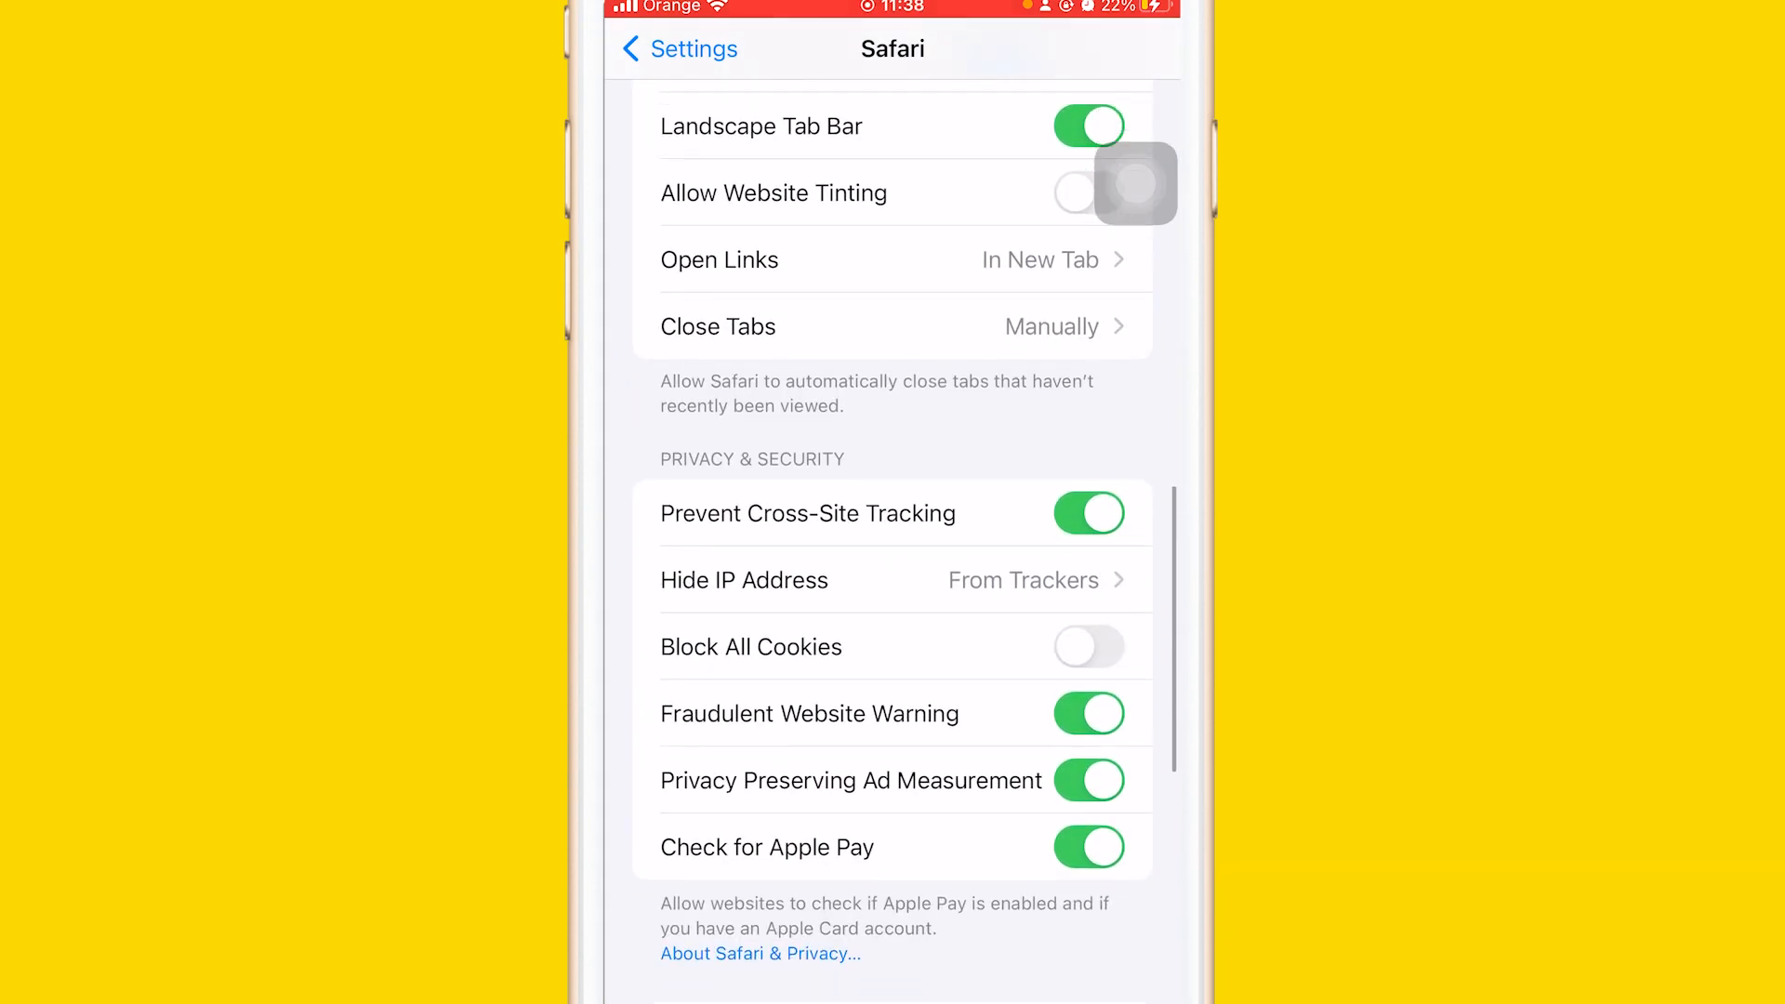
pyautogui.scroll(-3)
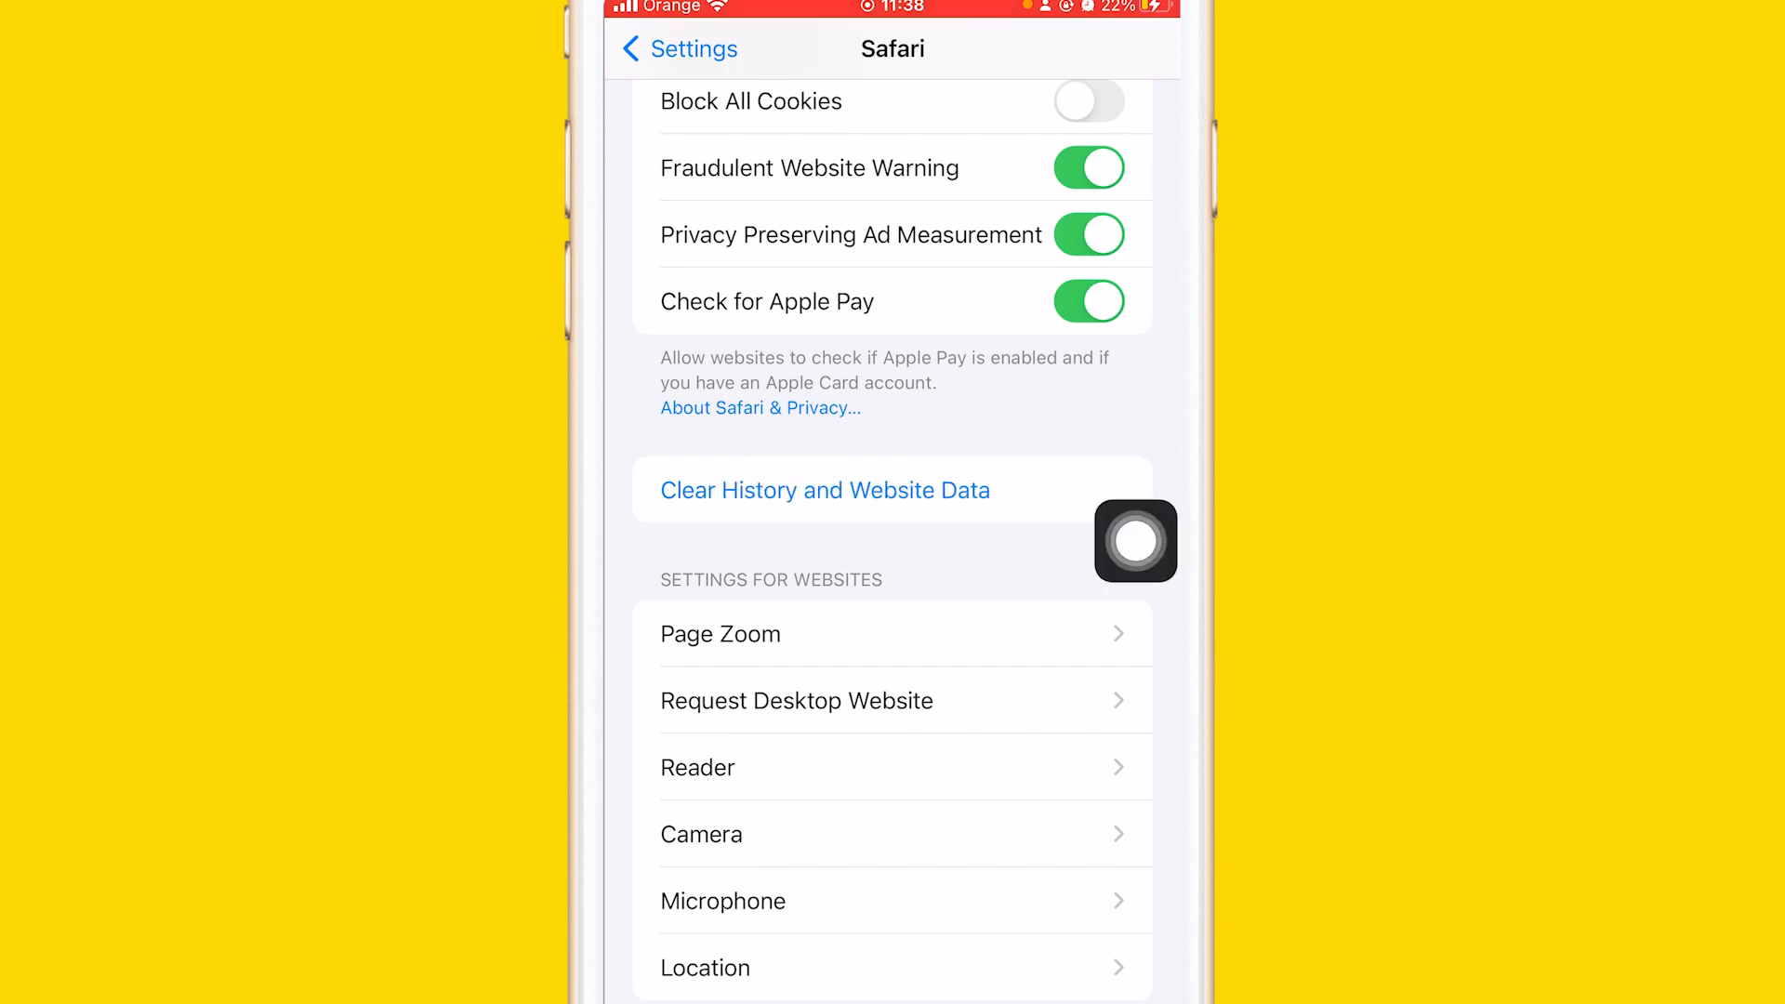
pyautogui.scroll(-3)
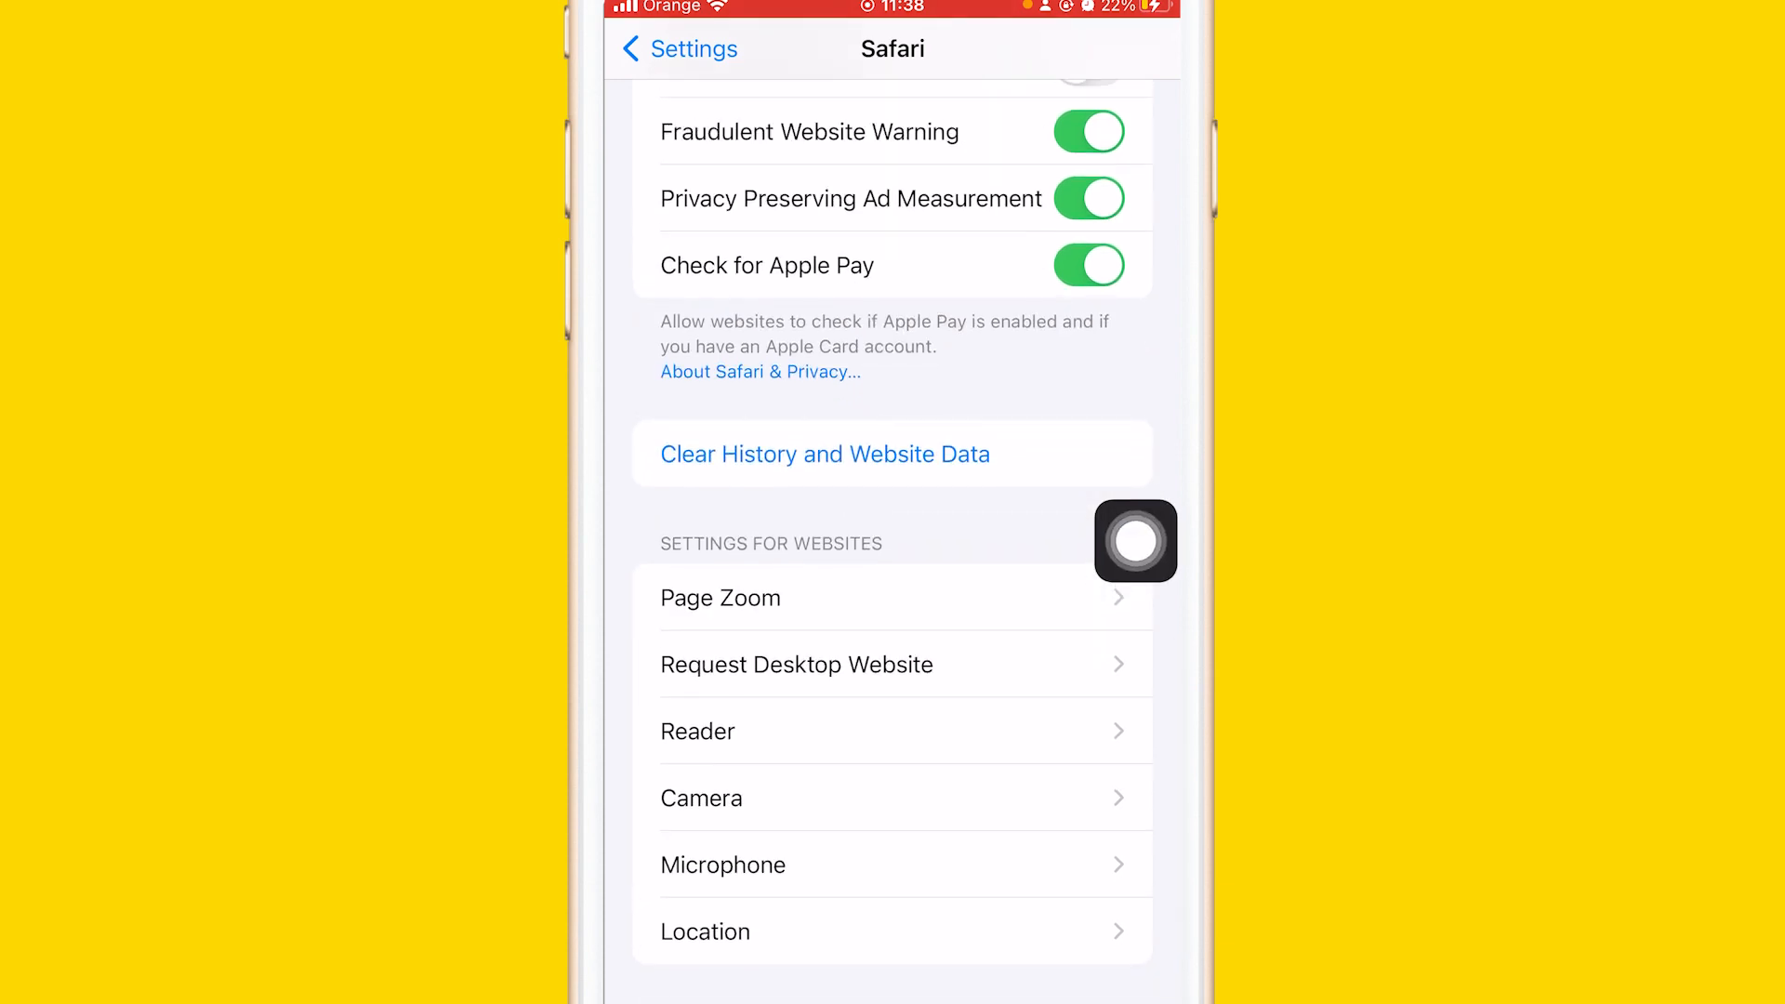
pyautogui.scroll(-3)
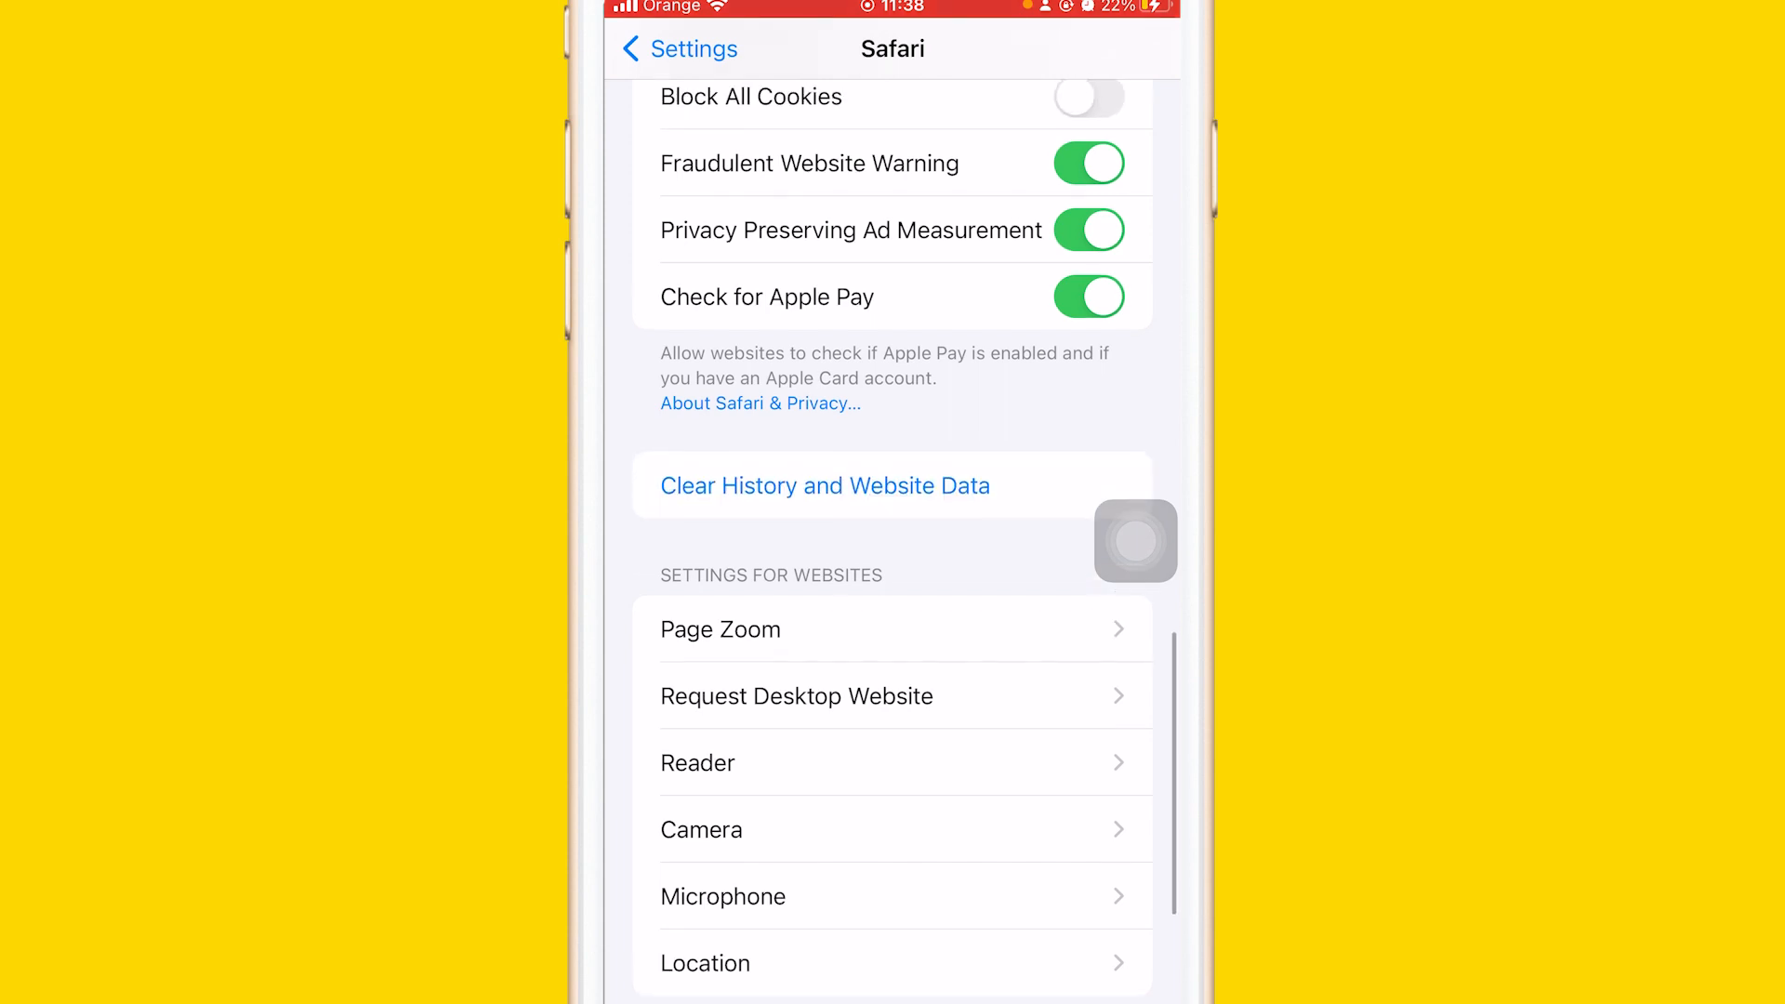
pyautogui.scroll(-3)
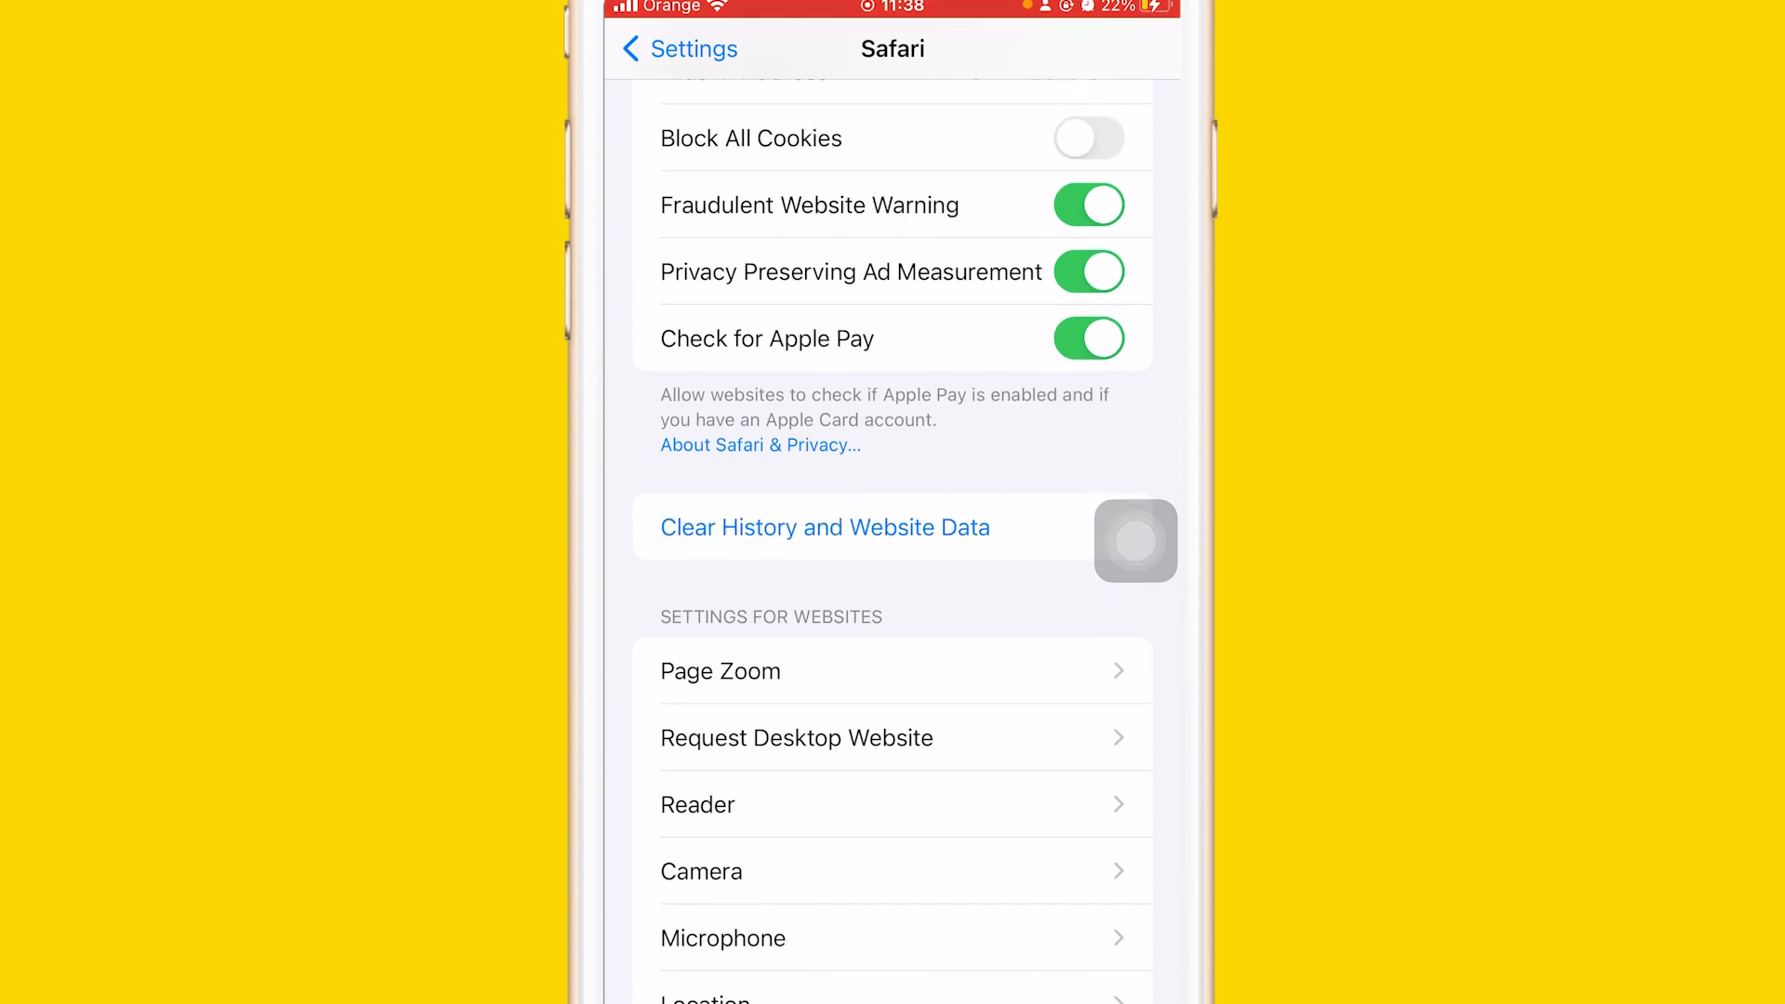